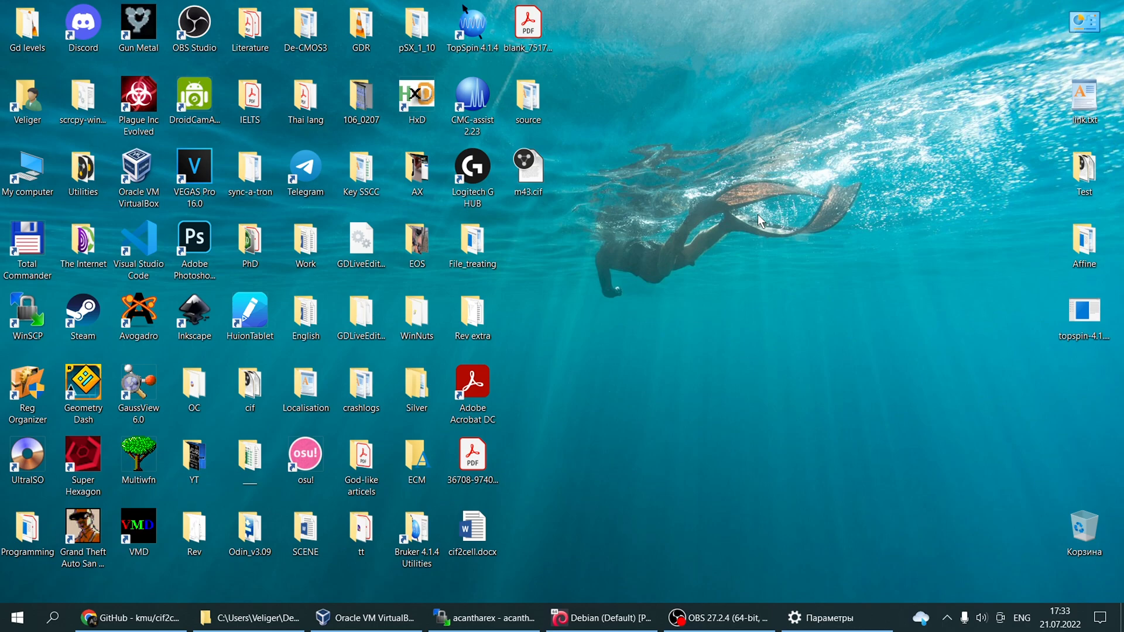
- Review WinSCP's local source and remote home folders, then bring up the Debian VM terminal
{"action": "left_click_drag", "start_coordinate": [528, 172], "coordinate": [572, 207]}
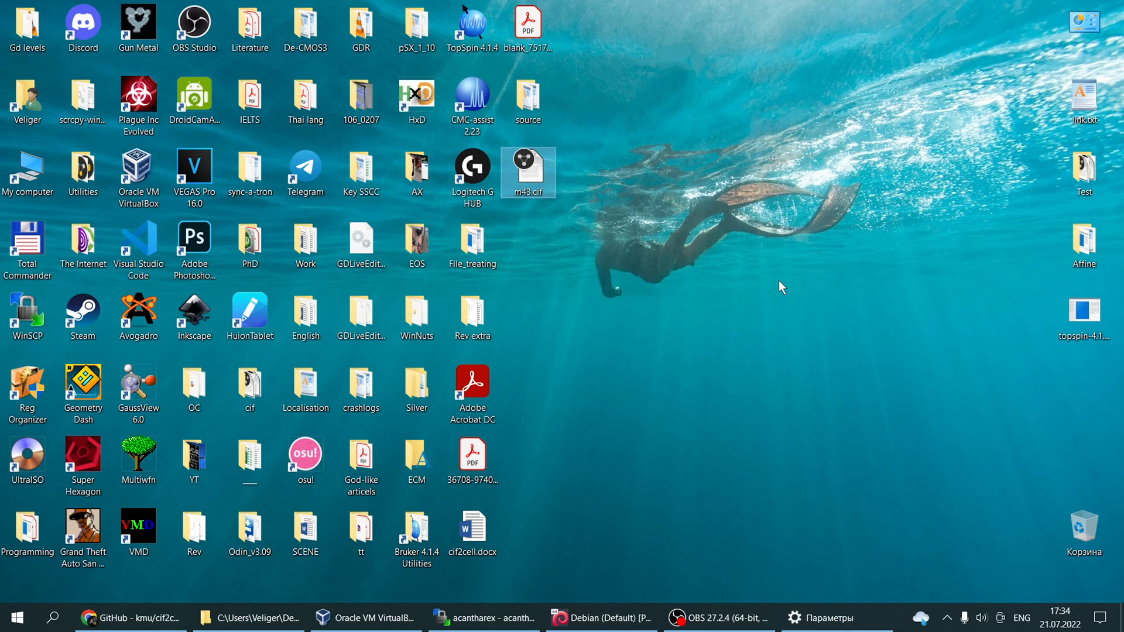
{"action": "mouse_move", "coordinate": [769, 297]}
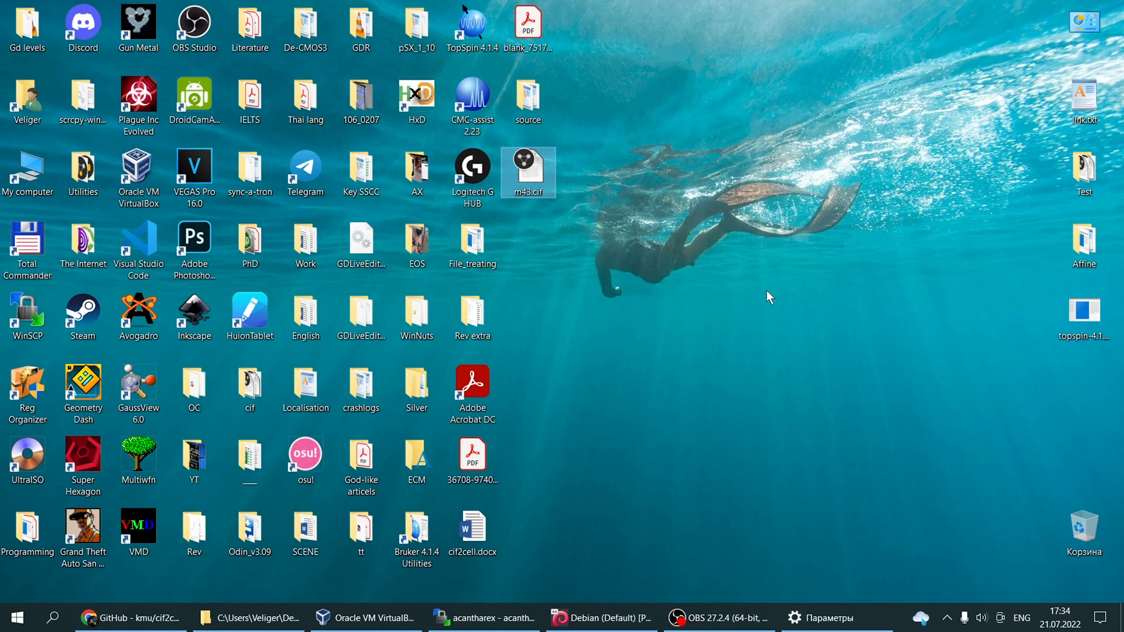
{"action": "mouse_move", "coordinate": [743, 304]}
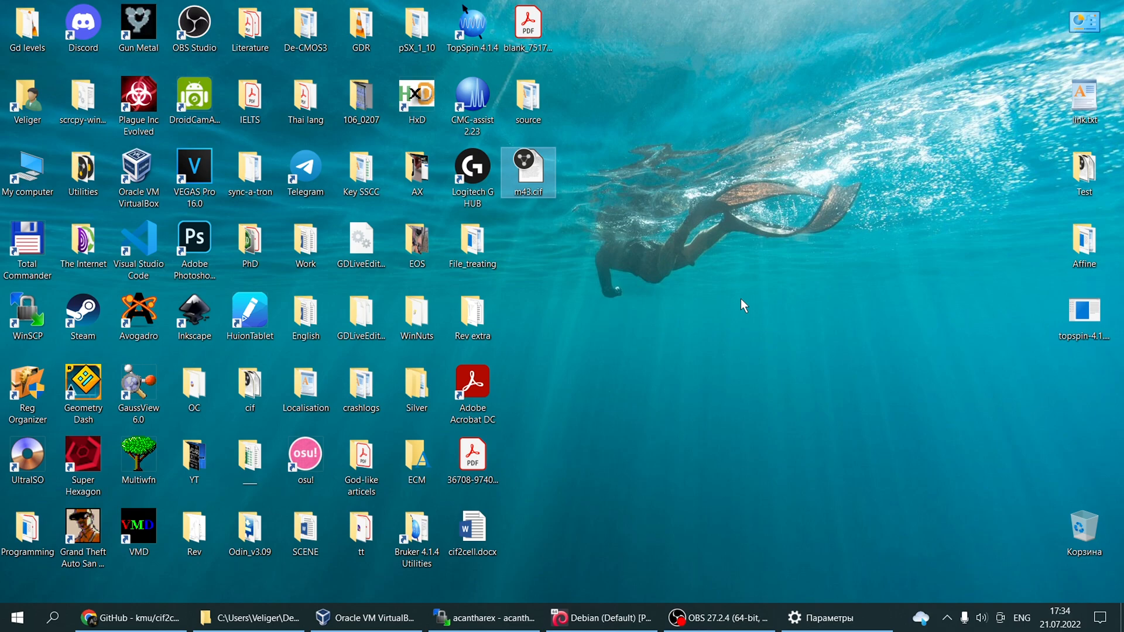
{"action": "left_click", "coordinate": [743, 304]}
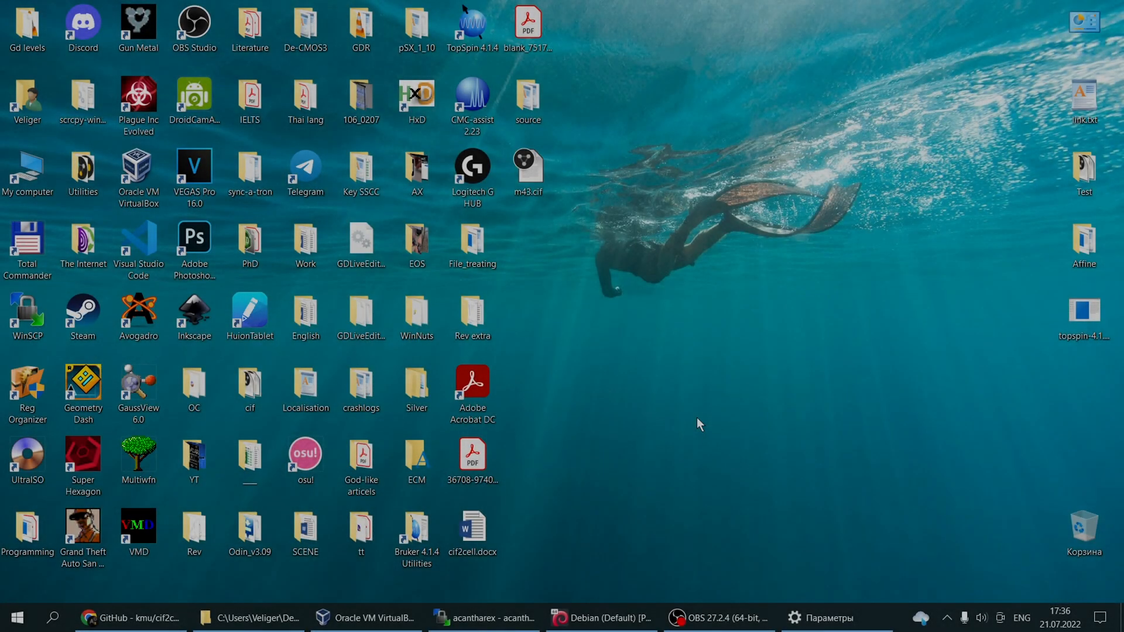
{"action": "mouse_move", "coordinate": [600, 617]}
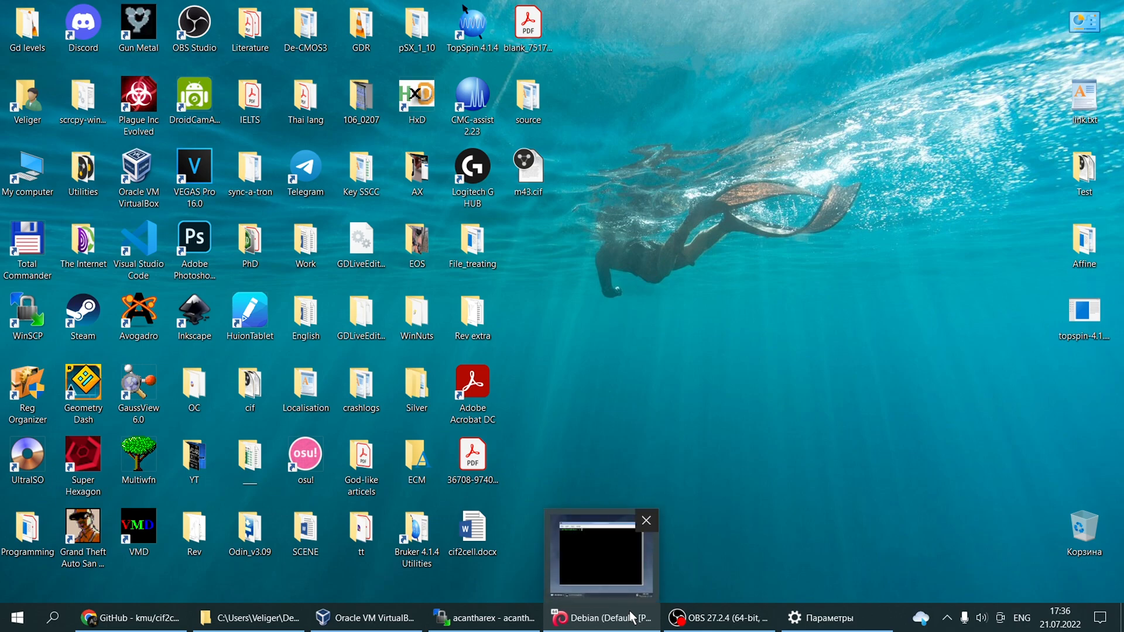
{"action": "left_click", "coordinate": [600, 616]}
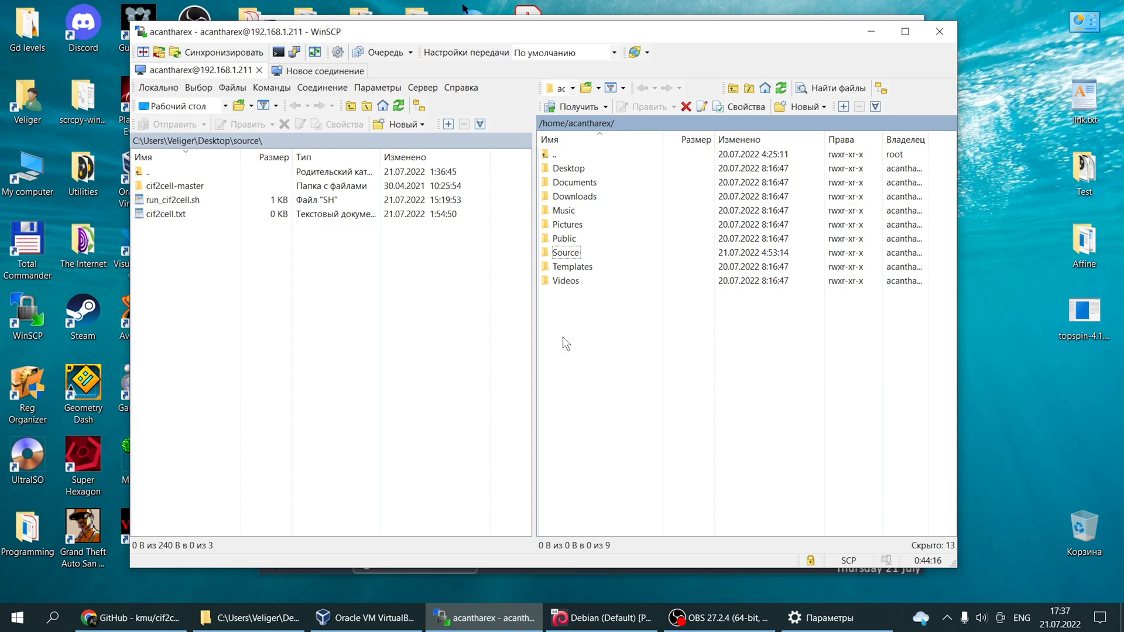
{"action": "mouse_move", "coordinate": [599, 513]}
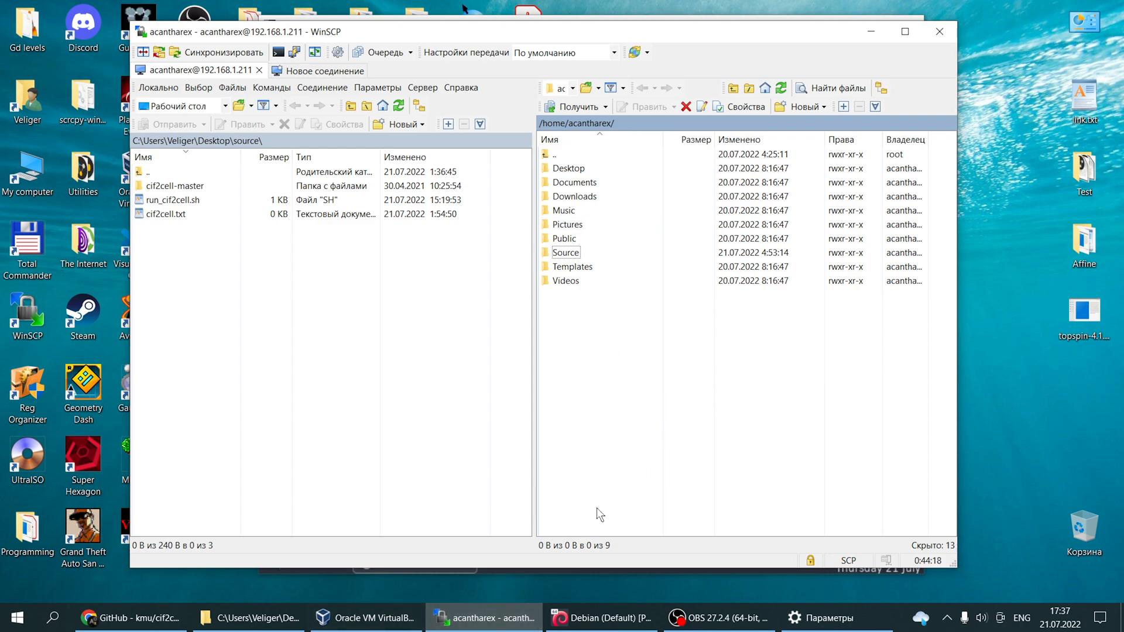
{"action": "mouse_move", "coordinate": [484, 617]}
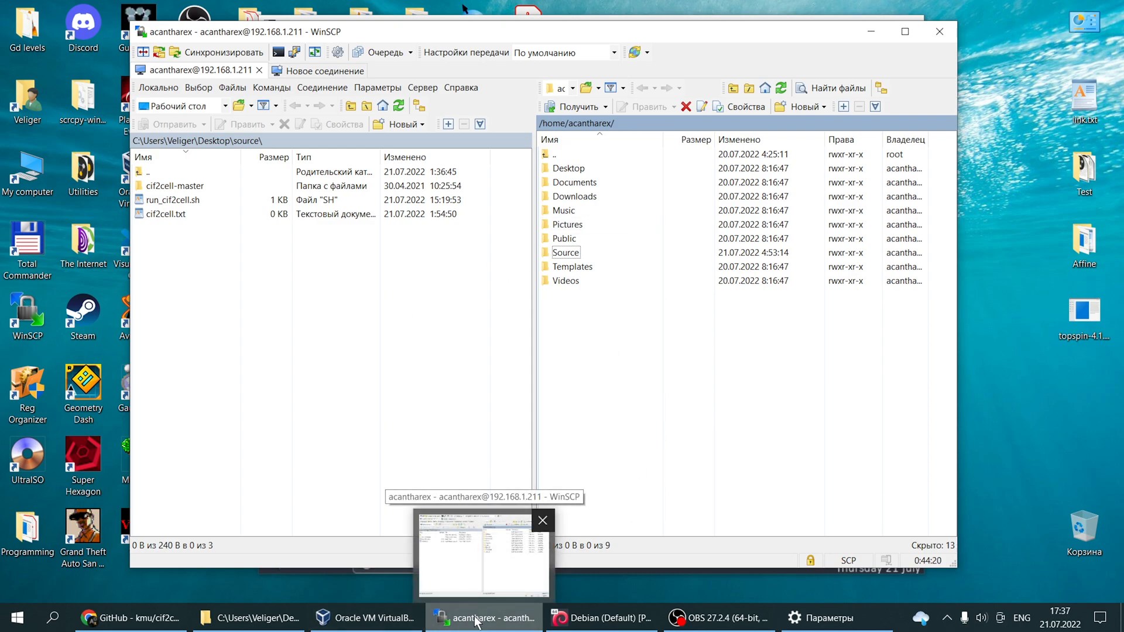
{"action": "left_click", "coordinate": [600, 617]}
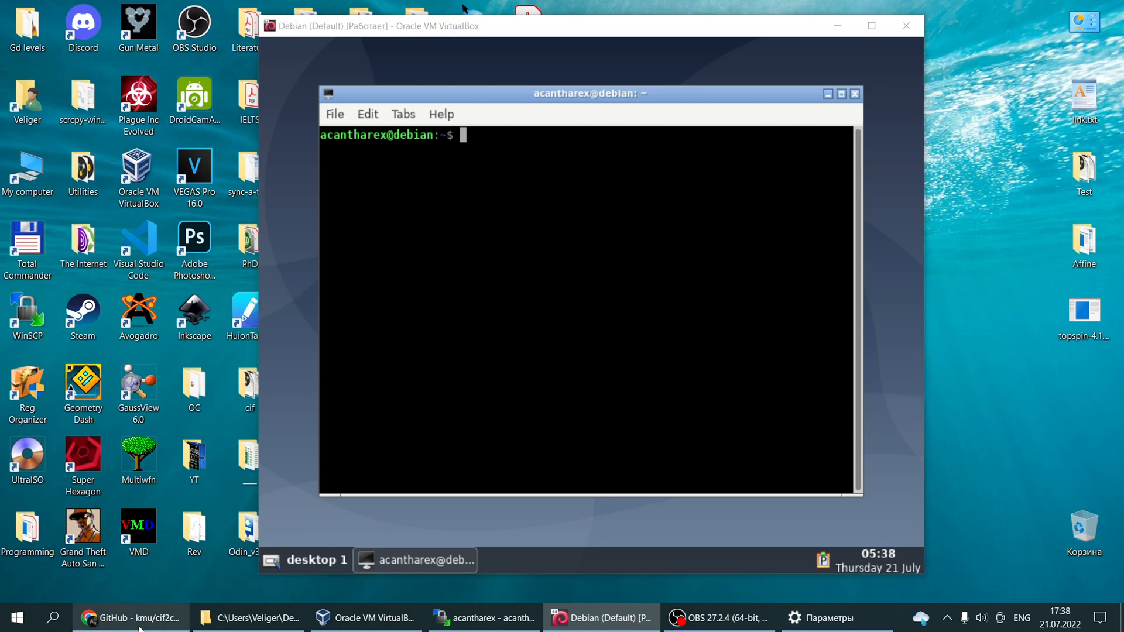
- Upload cif2cell-master into the remote Source folder and return to the Debian terminal
{"action": "left_click", "coordinate": [131, 617]}
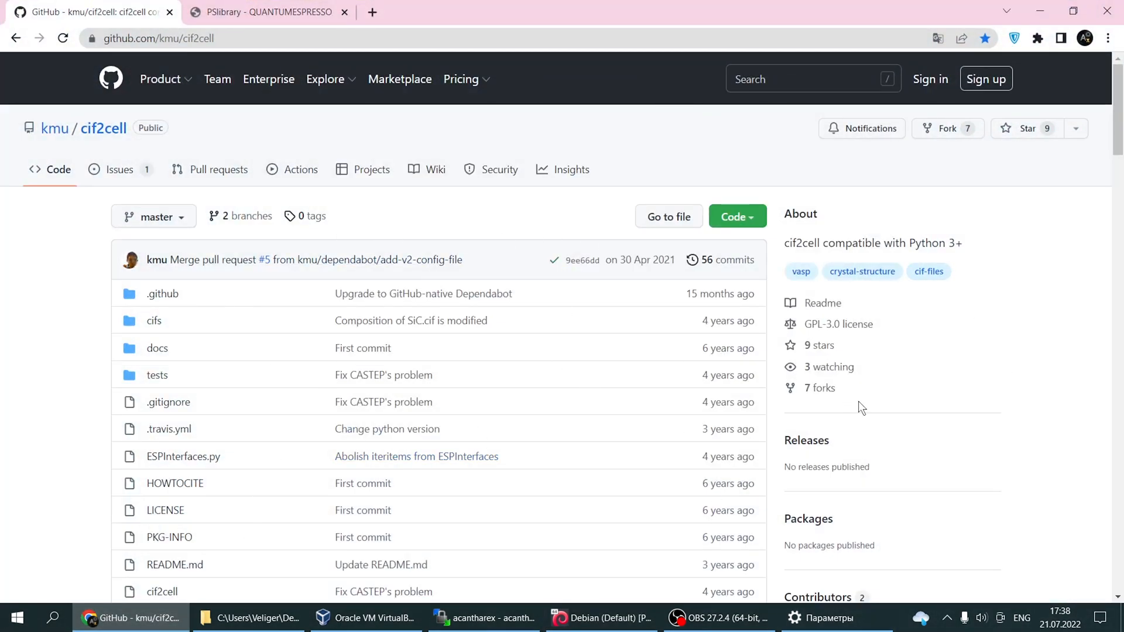
{"action": "left_click", "coordinate": [483, 617]}
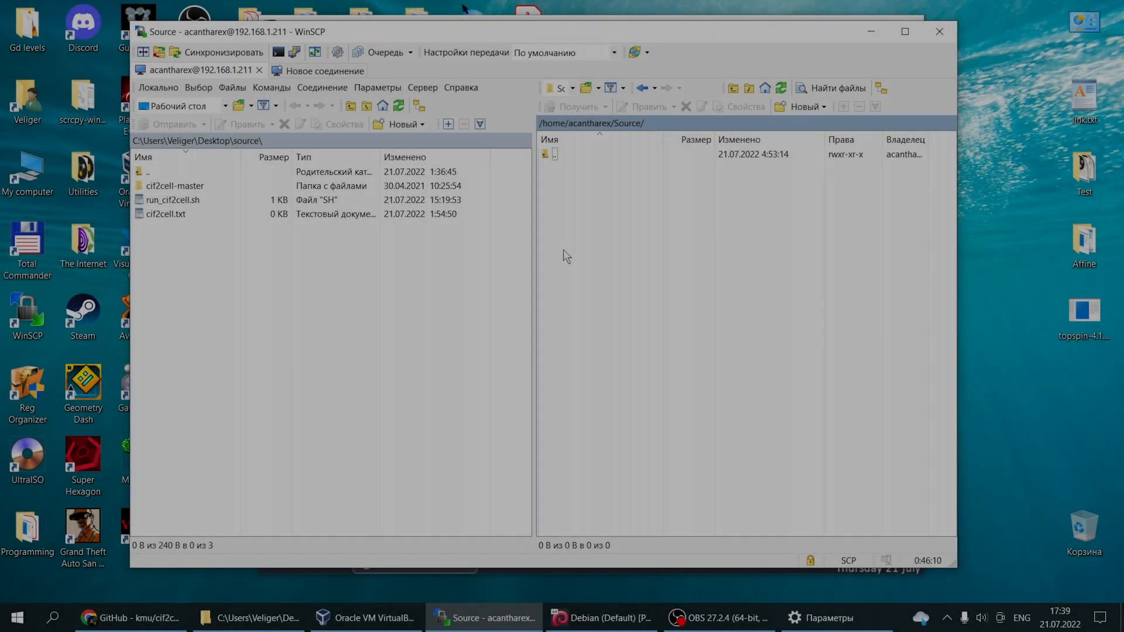
{"action": "left_click", "coordinate": [175, 185]}
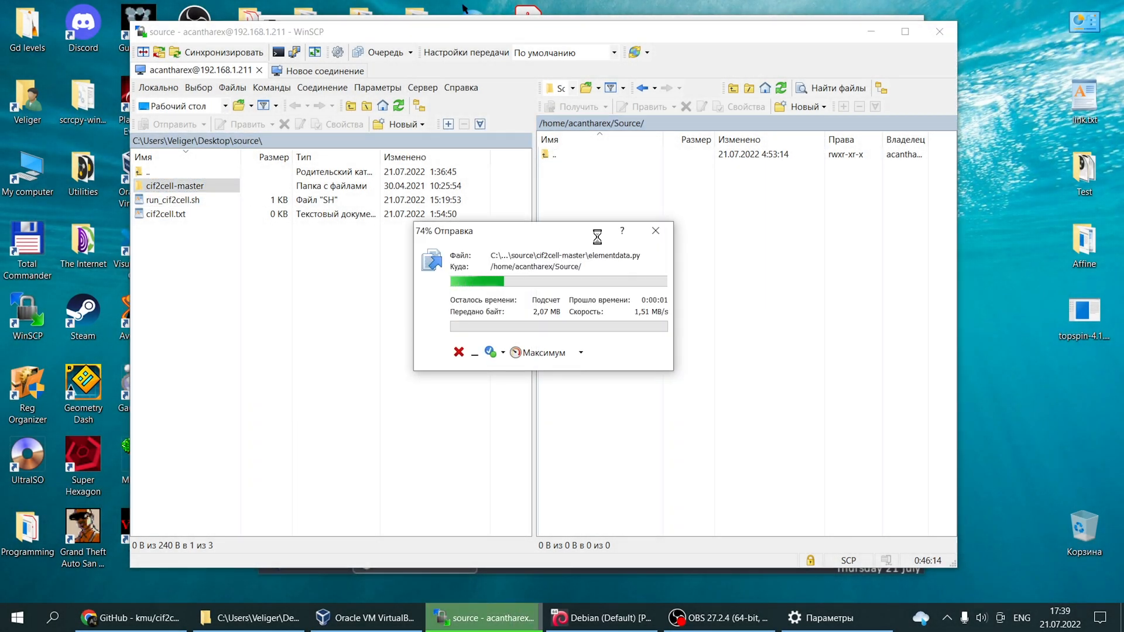
{"action": "left_click", "coordinate": [600, 618]}
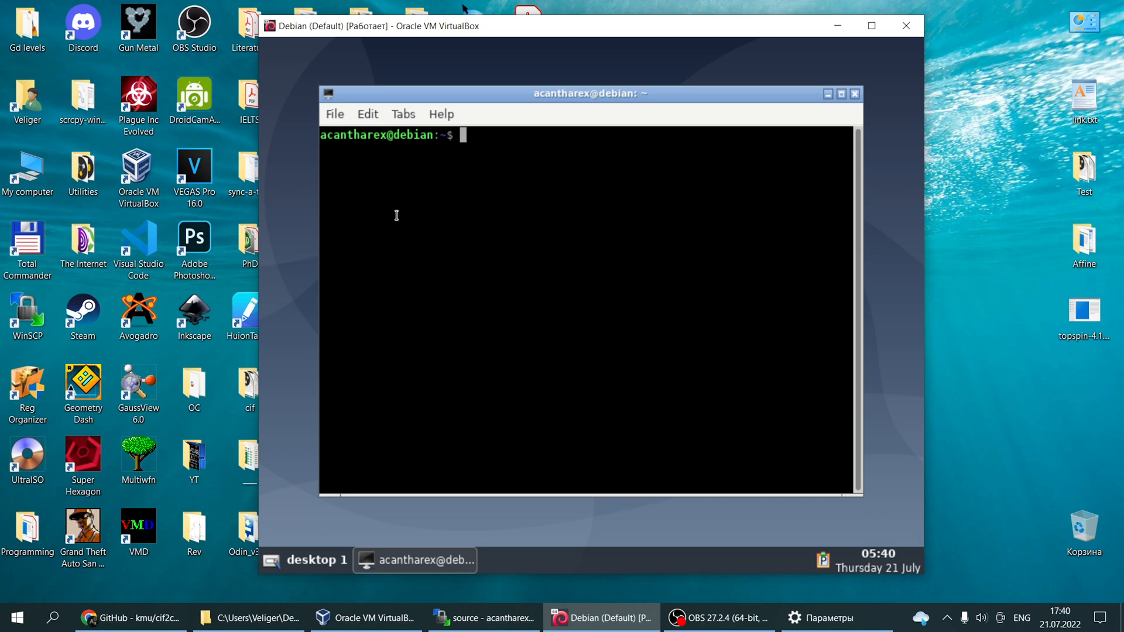
- Run sudo apt install python3-pip and confirm 'y' to install its dependencies
{"action": "type", "text": "sudo apt install python3"}
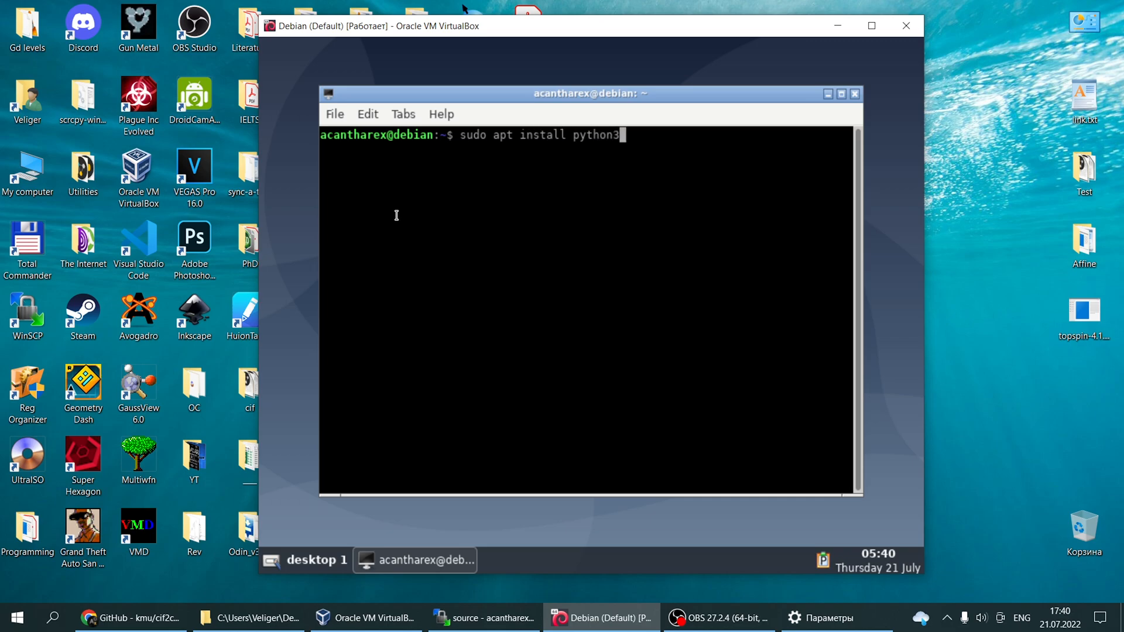
{"action": "type", "text": "-pip"}
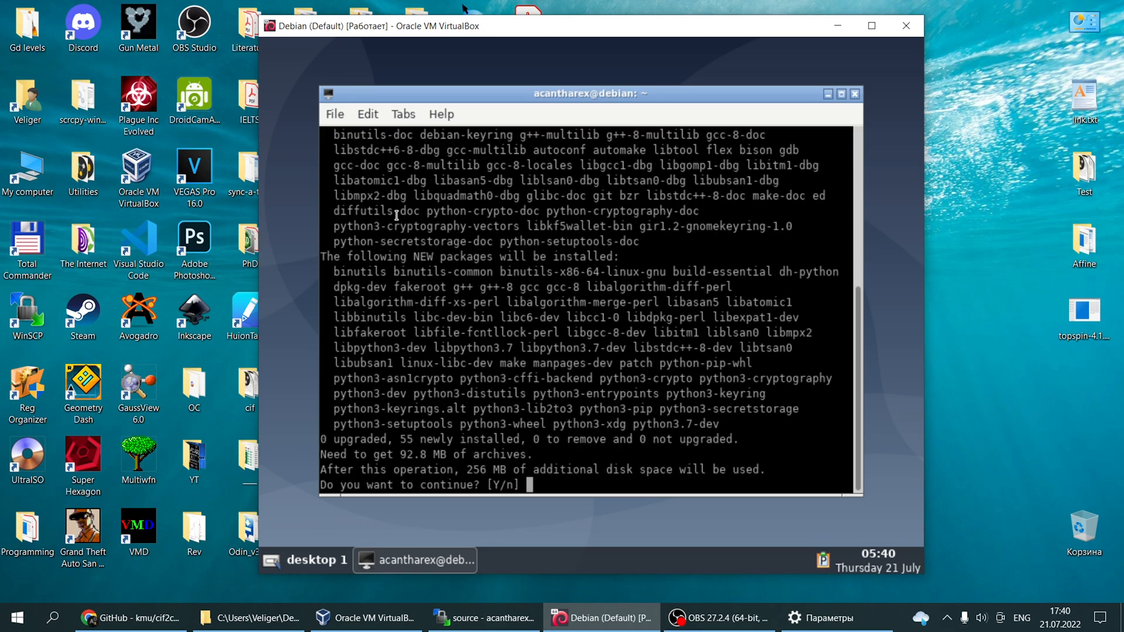
{"action": "type", "text": "y"}
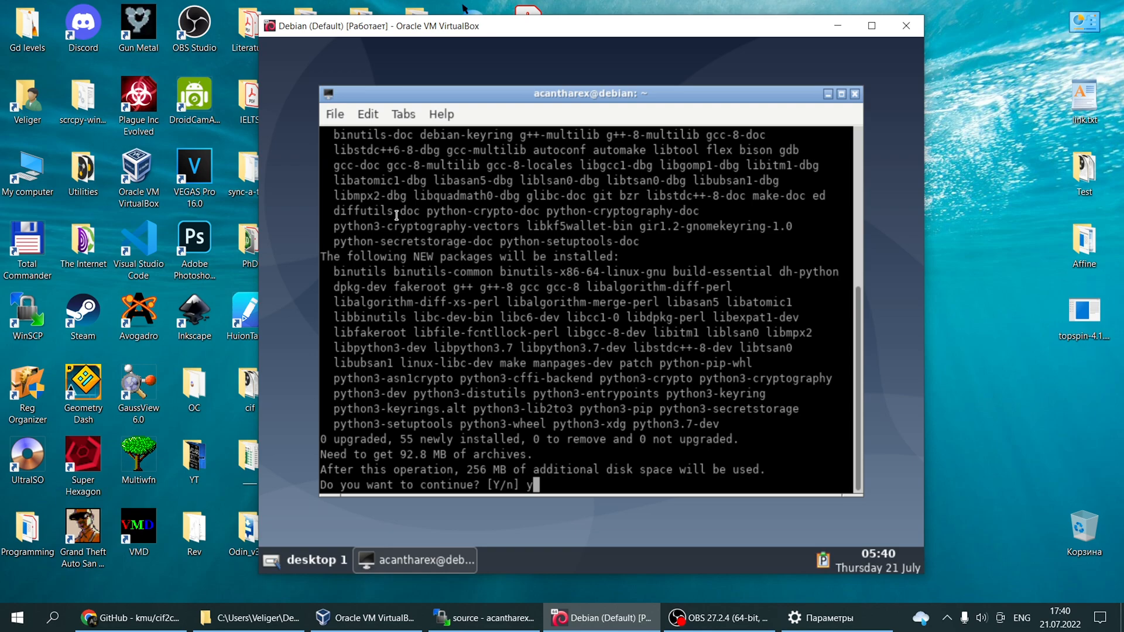
{"action": "key", "text": "Return"}
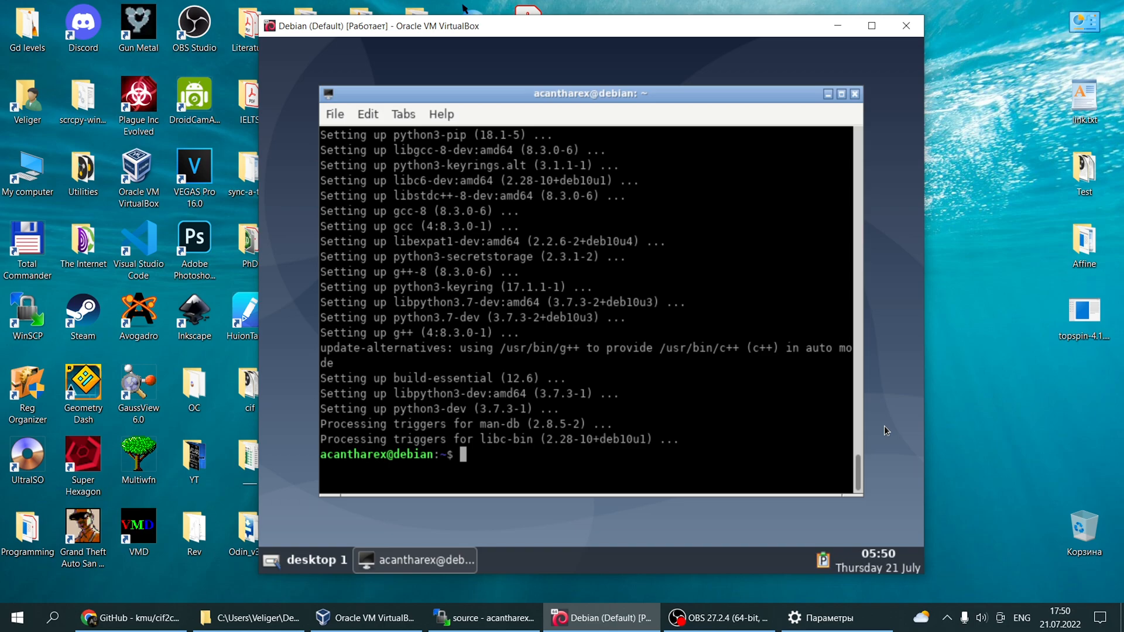
{"action": "mouse_move", "coordinate": [1009, 383]}
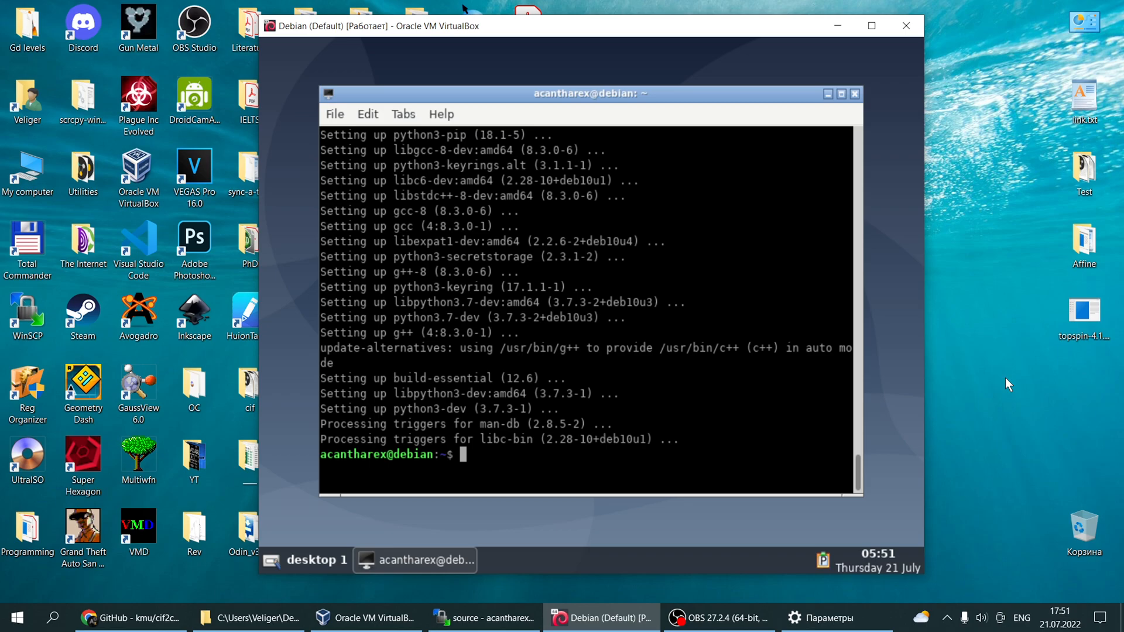
- Run pip3 install PyCifRW==4.3 in the Debian terminal
{"action": "type", "text": "pi"}
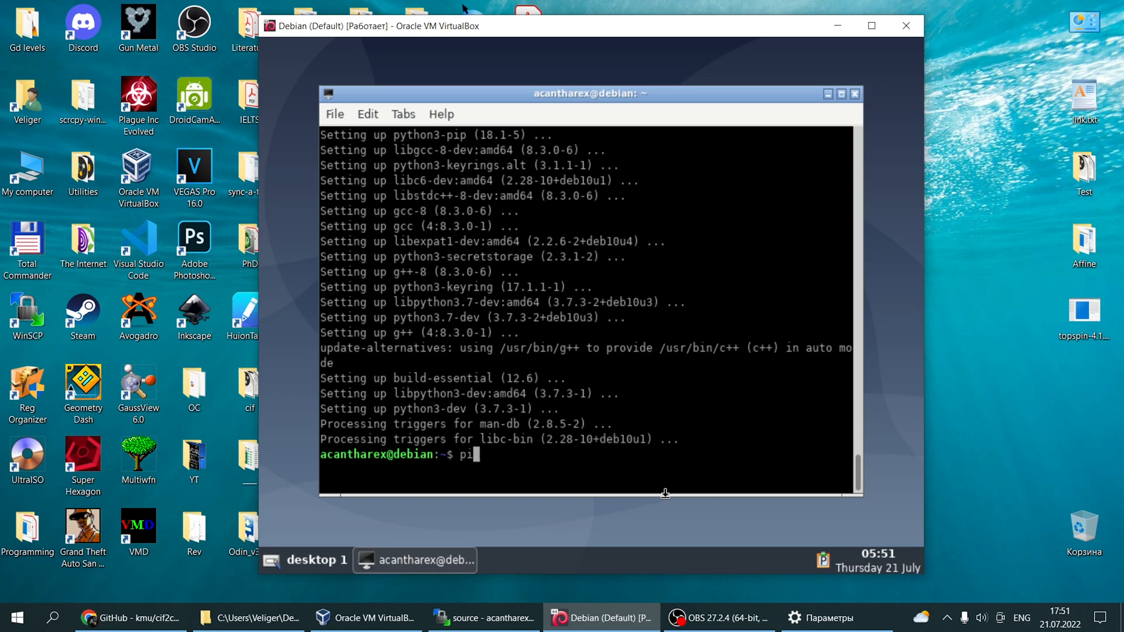
{"action": "type", "text": "p3 i"}
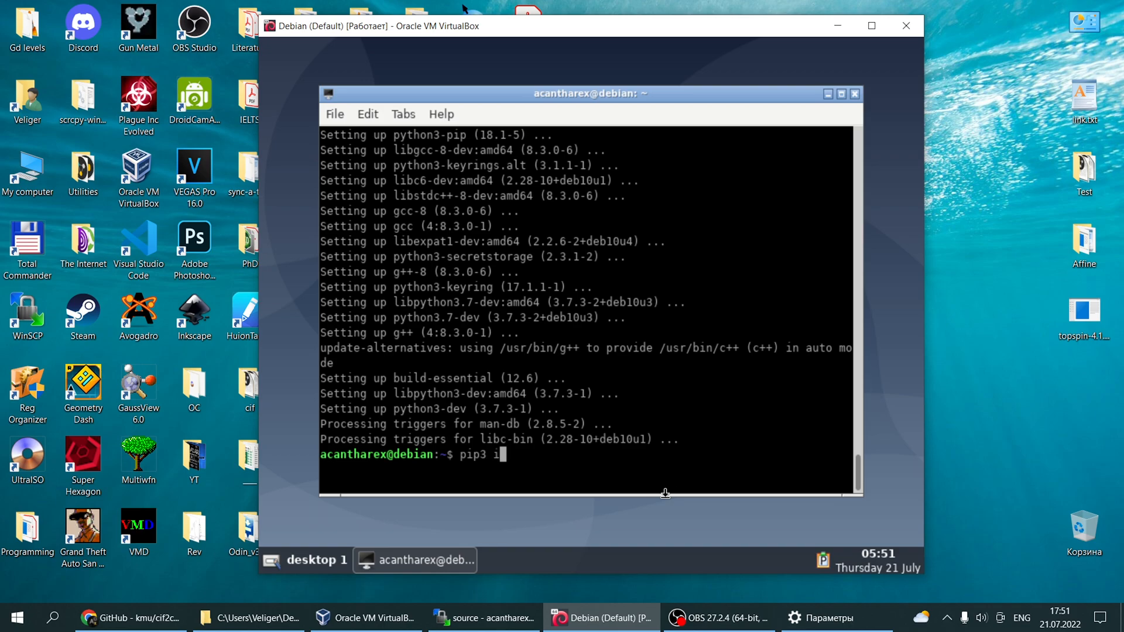
{"action": "type", "text": "nstall"}
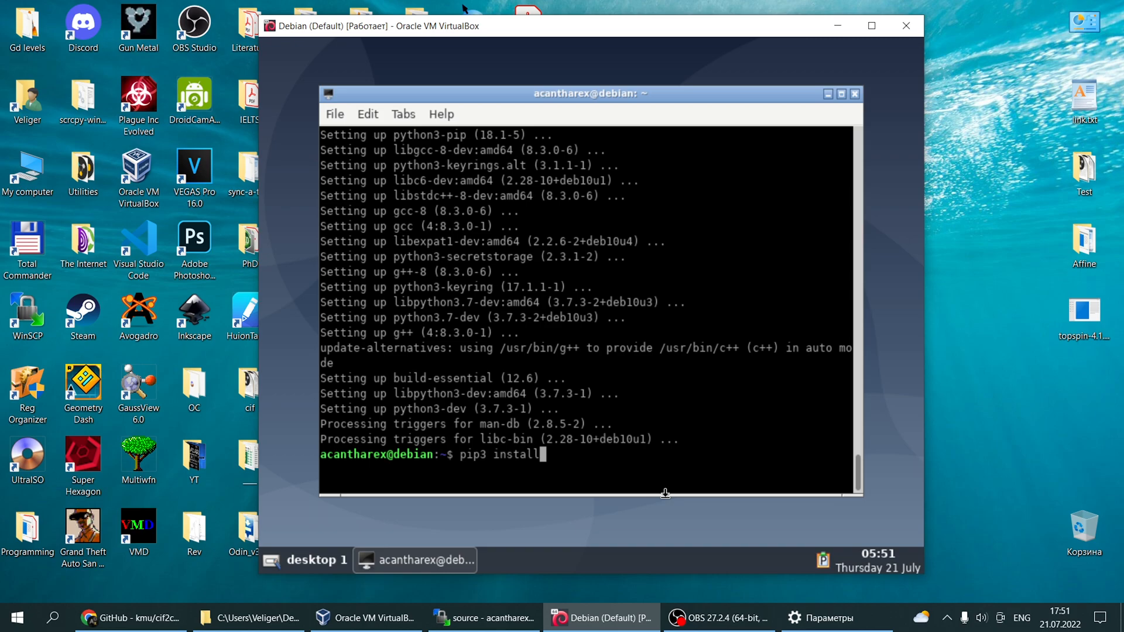
{"action": "type", "text": "PyC"}
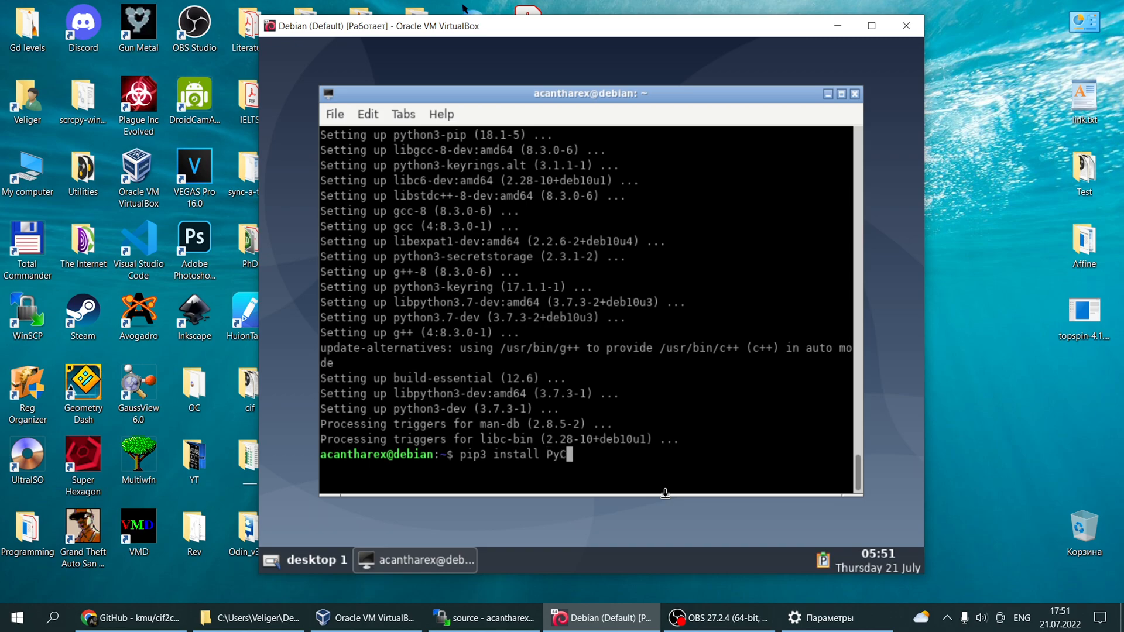
{"action": "type", "text": "if"}
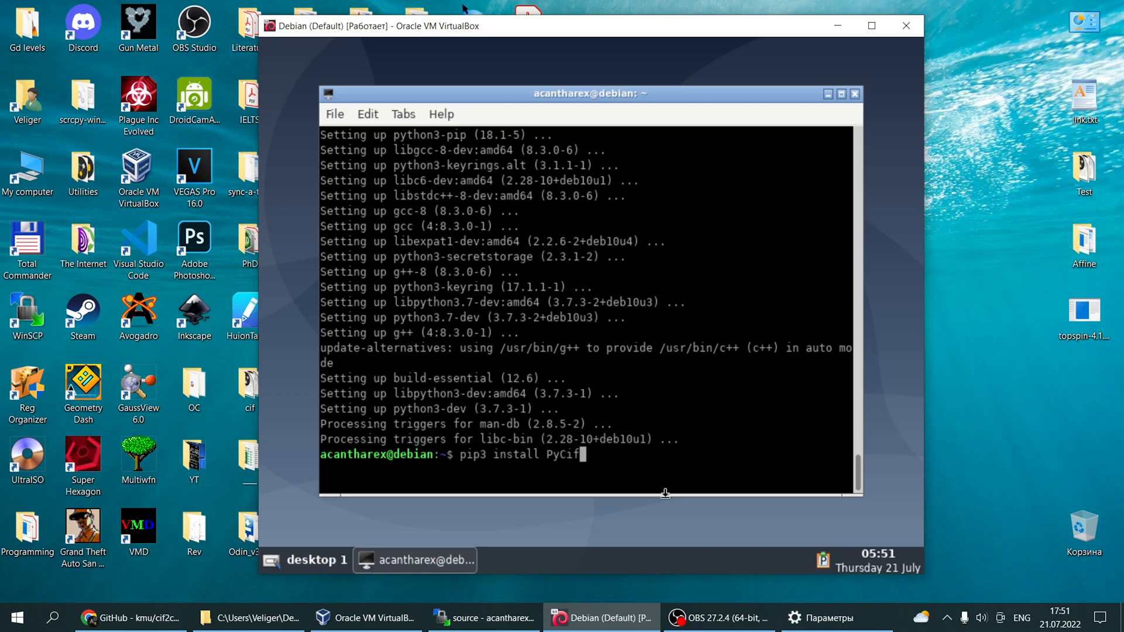
{"action": "type", "text": "R"}
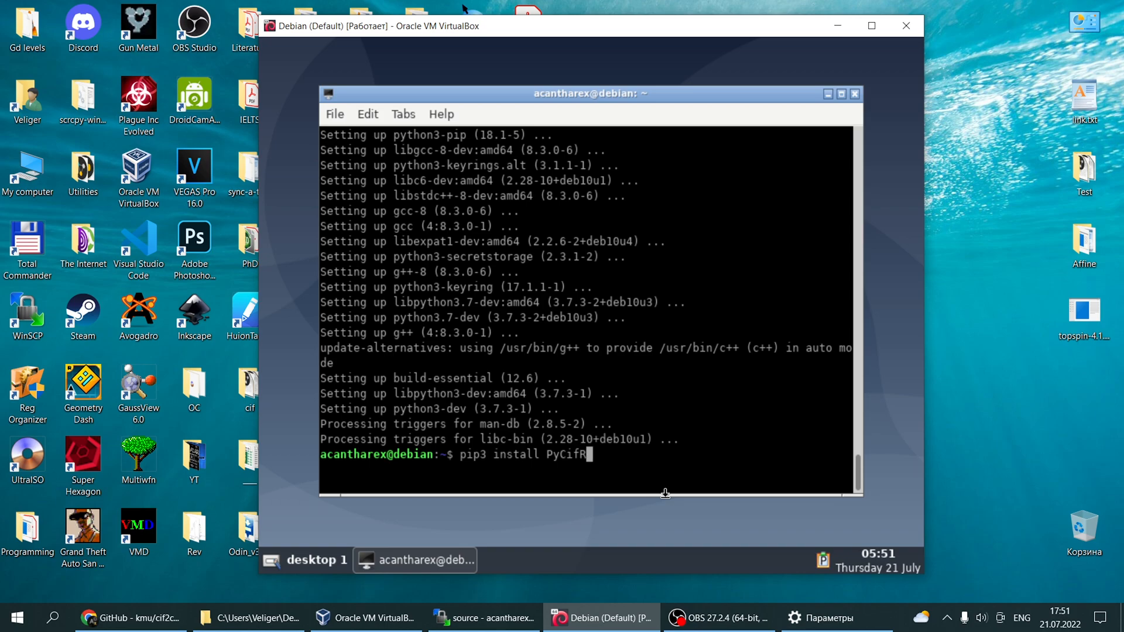
{"action": "type", "text": "W"}
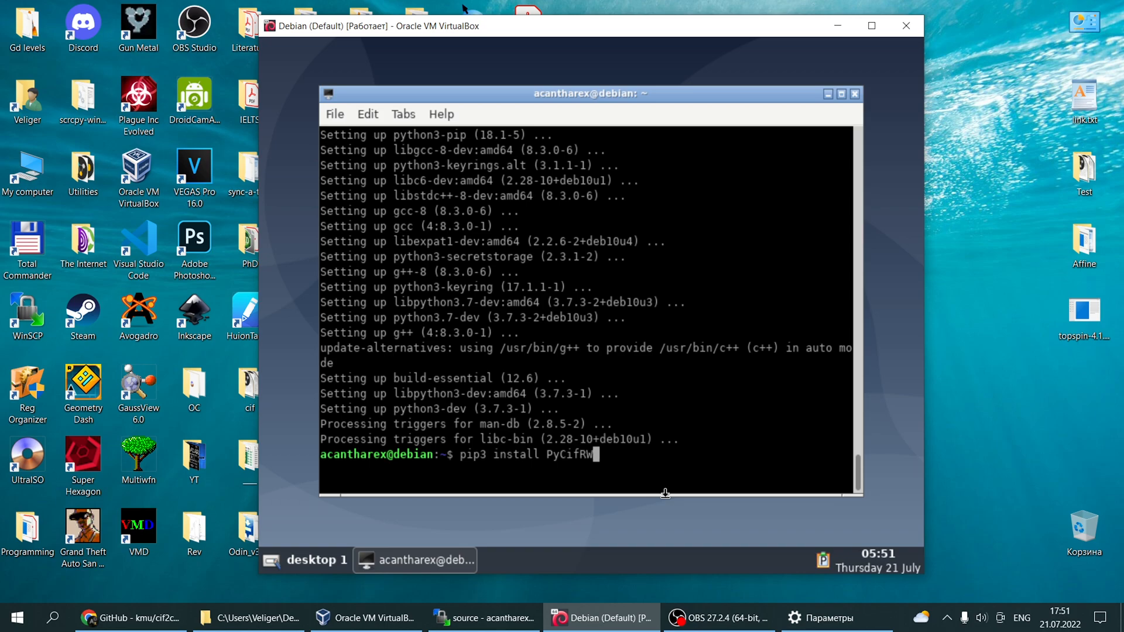
{"action": "type", "text": "=="}
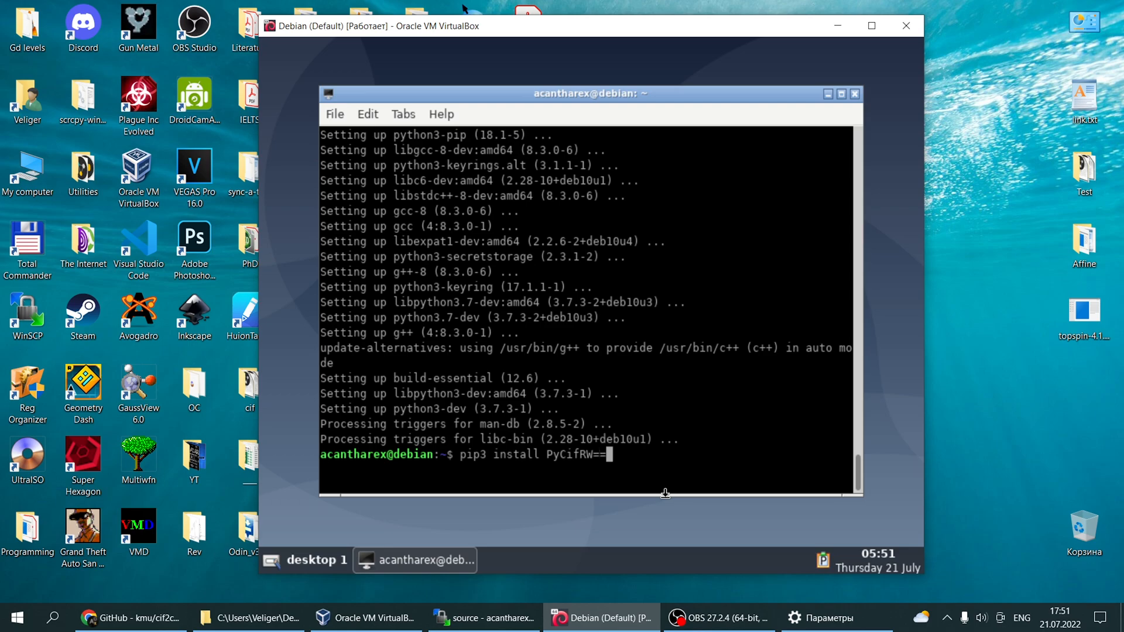
{"action": "type", "text": "4.3"}
{"action": "type", "text": "su"}
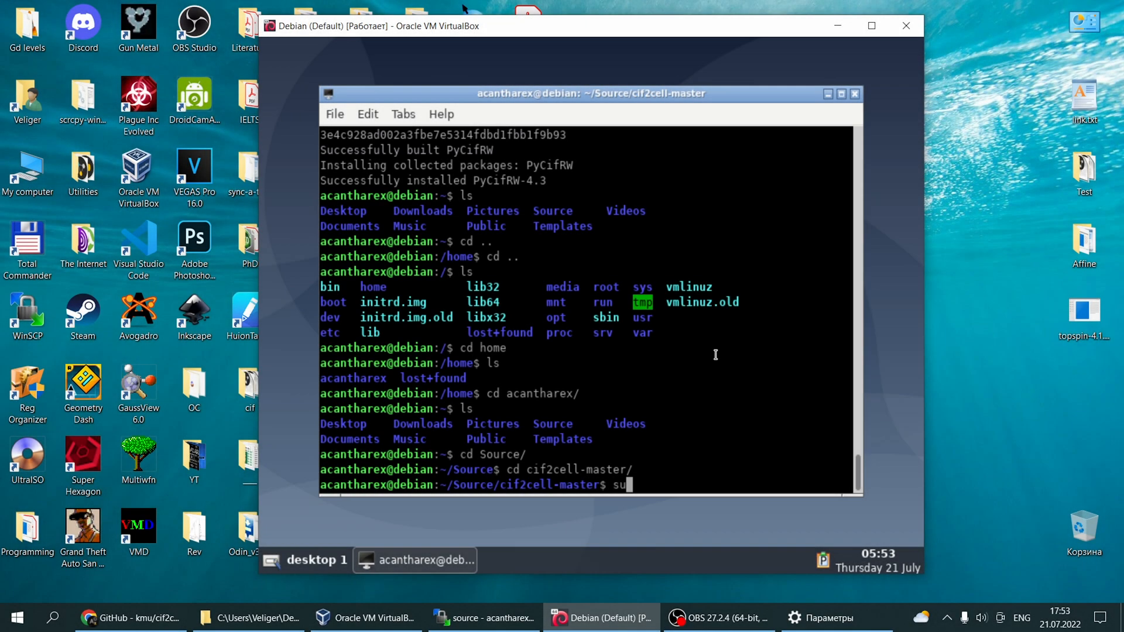
- Install cif2cell from cif2cell-master with sudo python3 setup.py install
{"action": "type", "text": "do"}
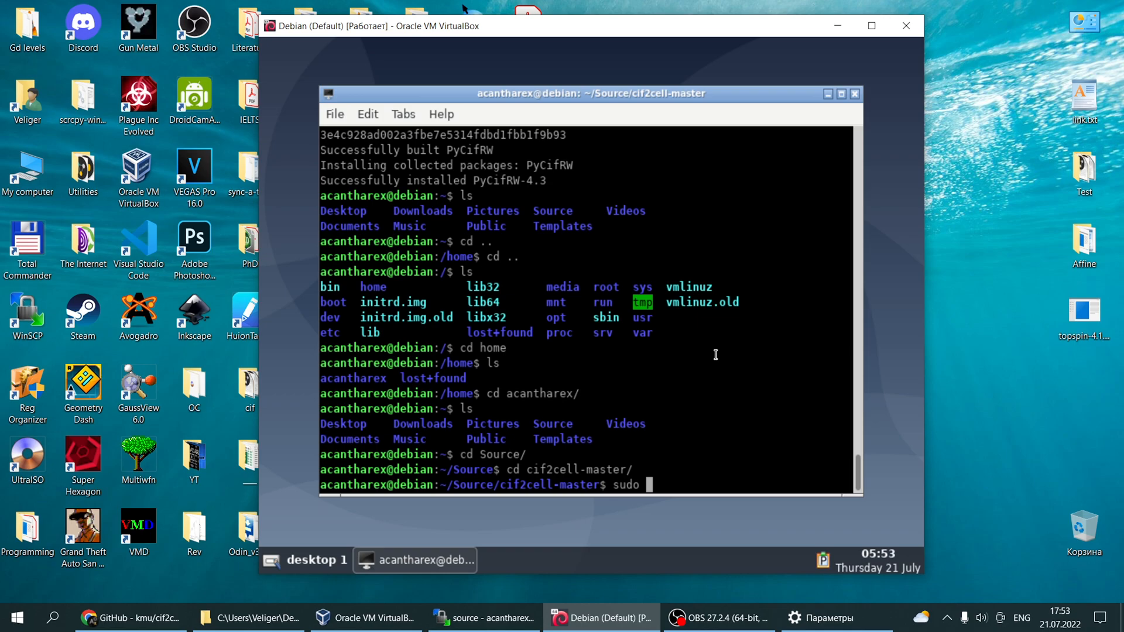
{"action": "type", "text": "python"}
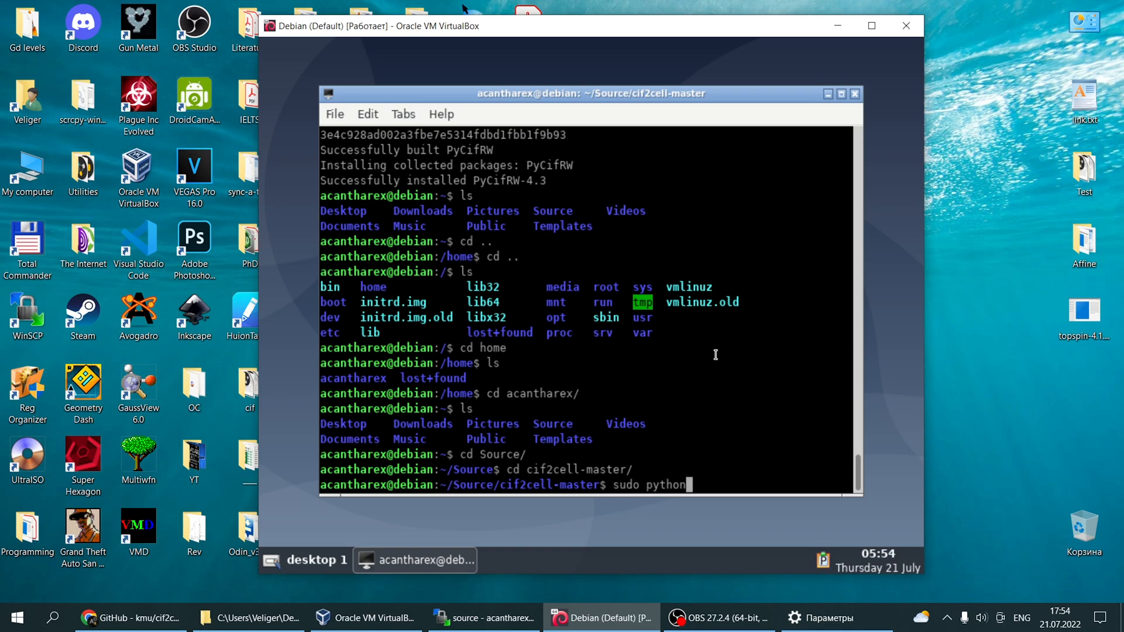
{"action": "type", "text": "3 s"}
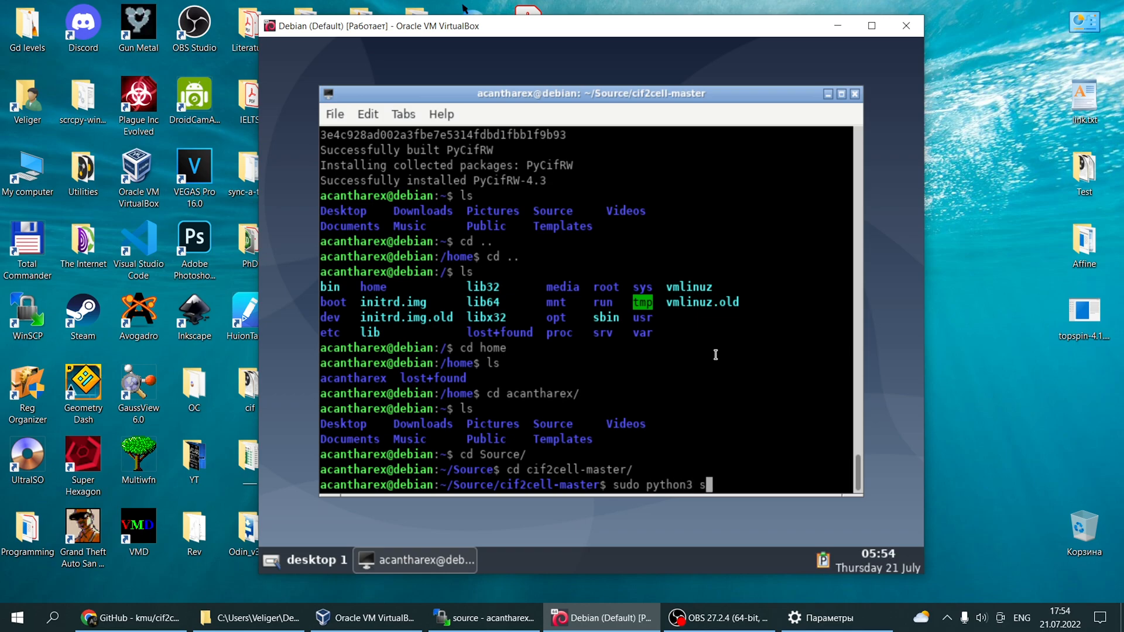
{"action": "type", "text": "etup.py"}
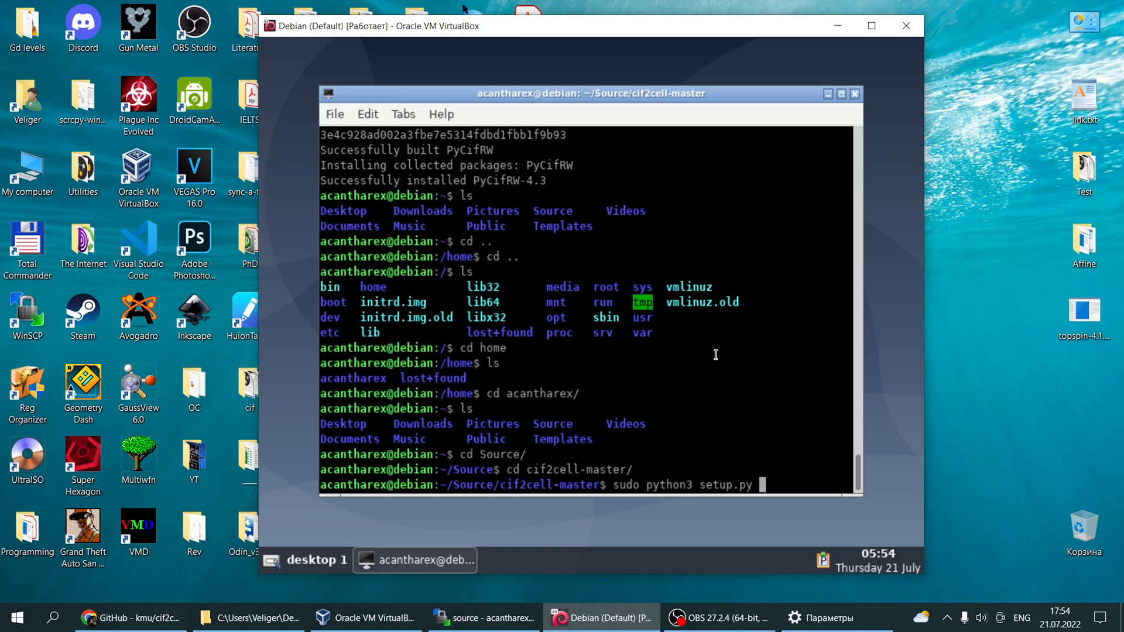
{"action": "type", "text": "i"}
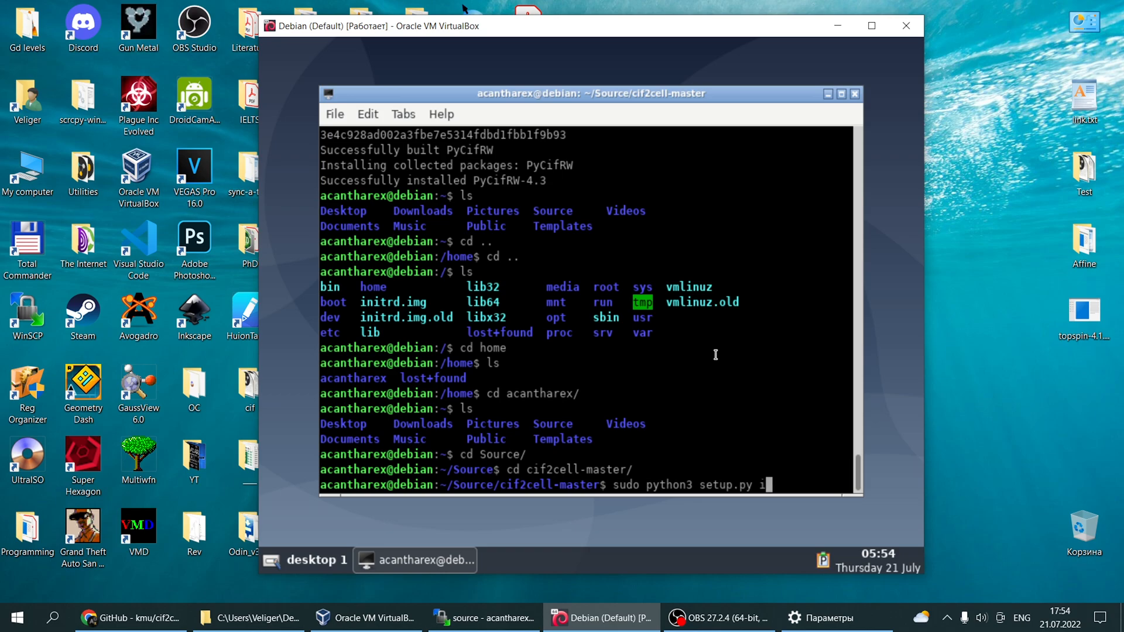
{"action": "type", "text": "nstall"}
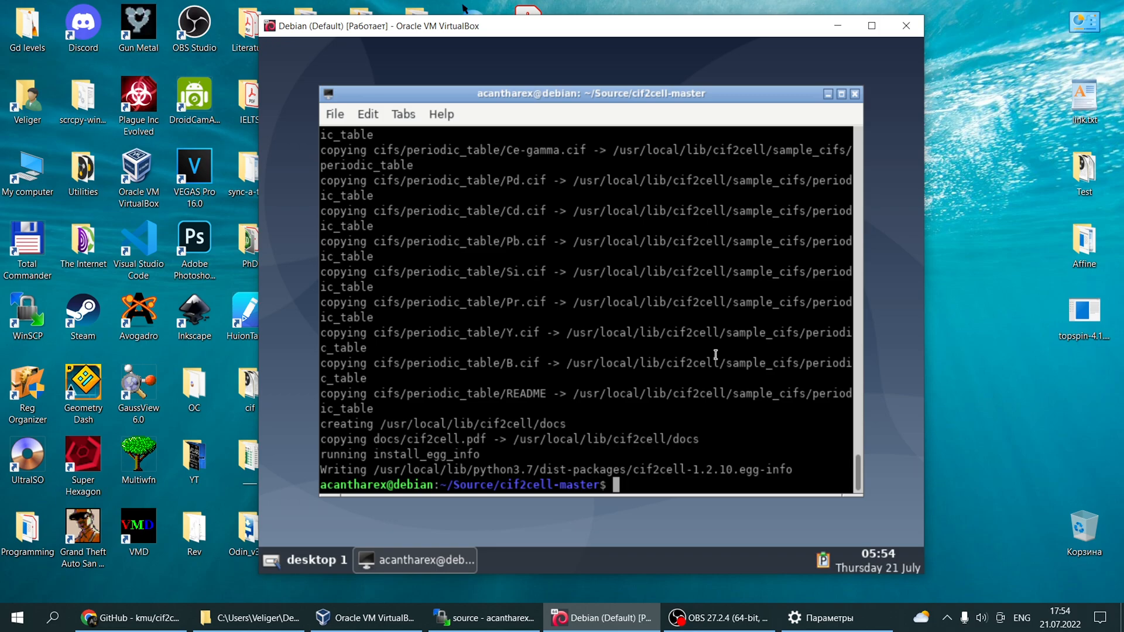
- Run cif2cell -h and scroll through its command-line option help
{"action": "type", "text": "c"}
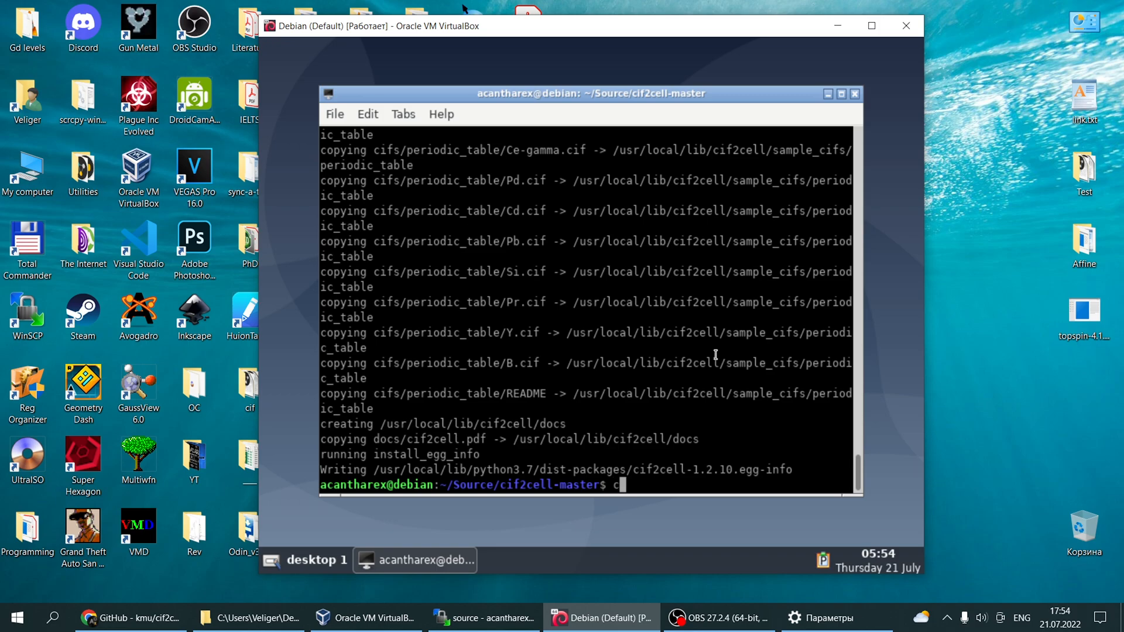
{"action": "type", "text": "if2cell"}
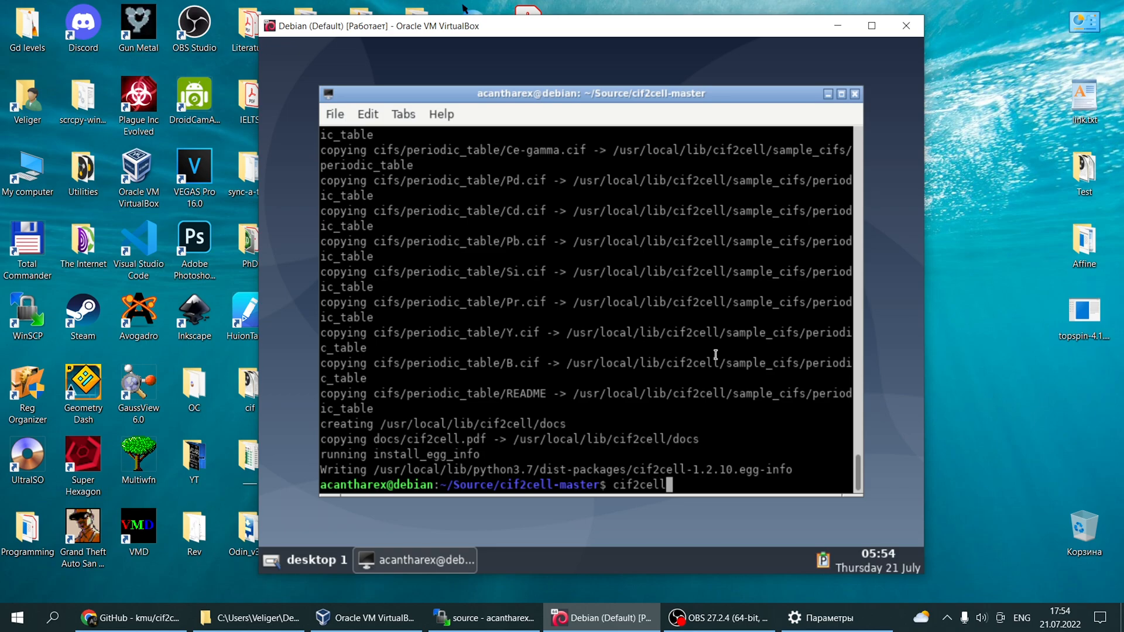
{"action": "type", "text": "-h"}
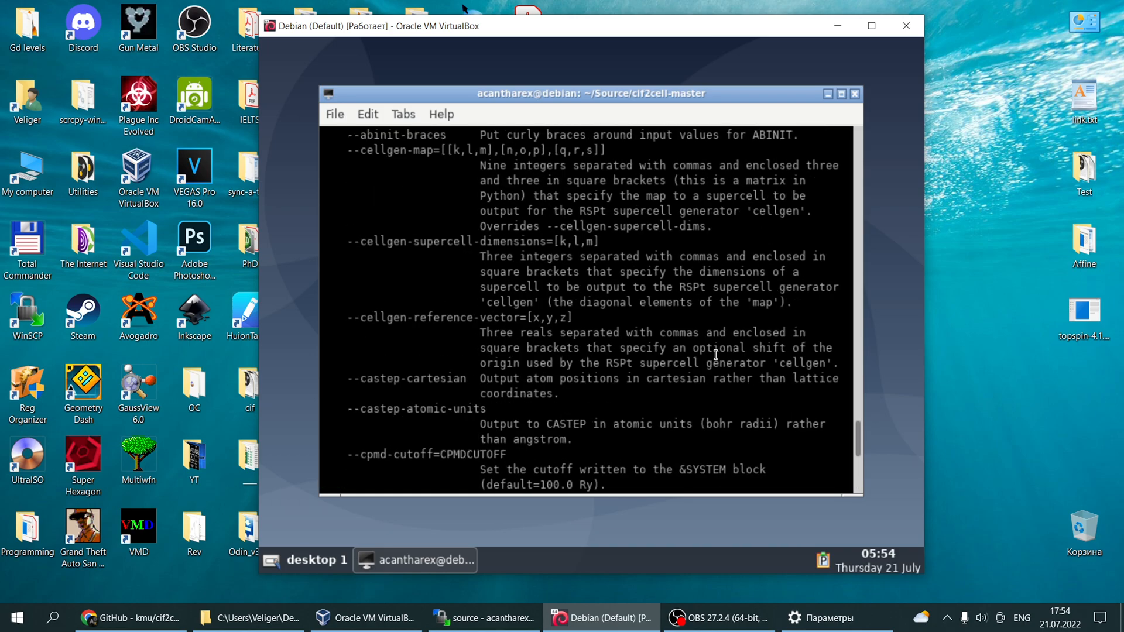
{"action": "scroll", "scroll_direction": "down", "scroll_amount": 3}
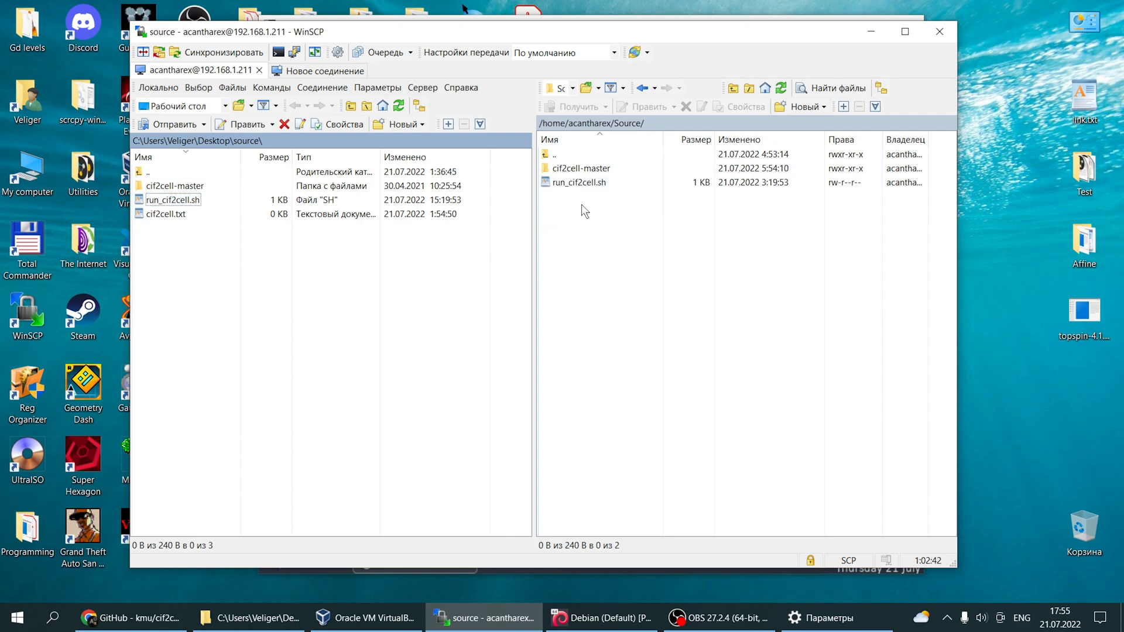
- Open run_cif2cell.sh in the WinSCP editor and inspect its name and out variables
{"action": "left_click", "coordinate": [578, 182]}
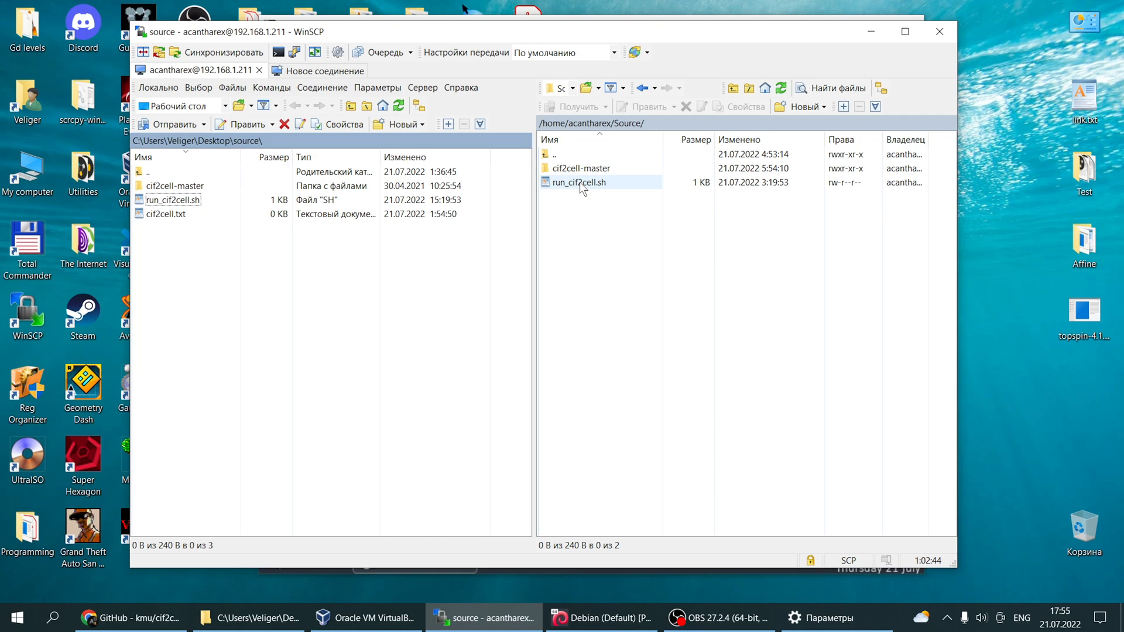
{"action": "double_click", "coordinate": [576, 182]}
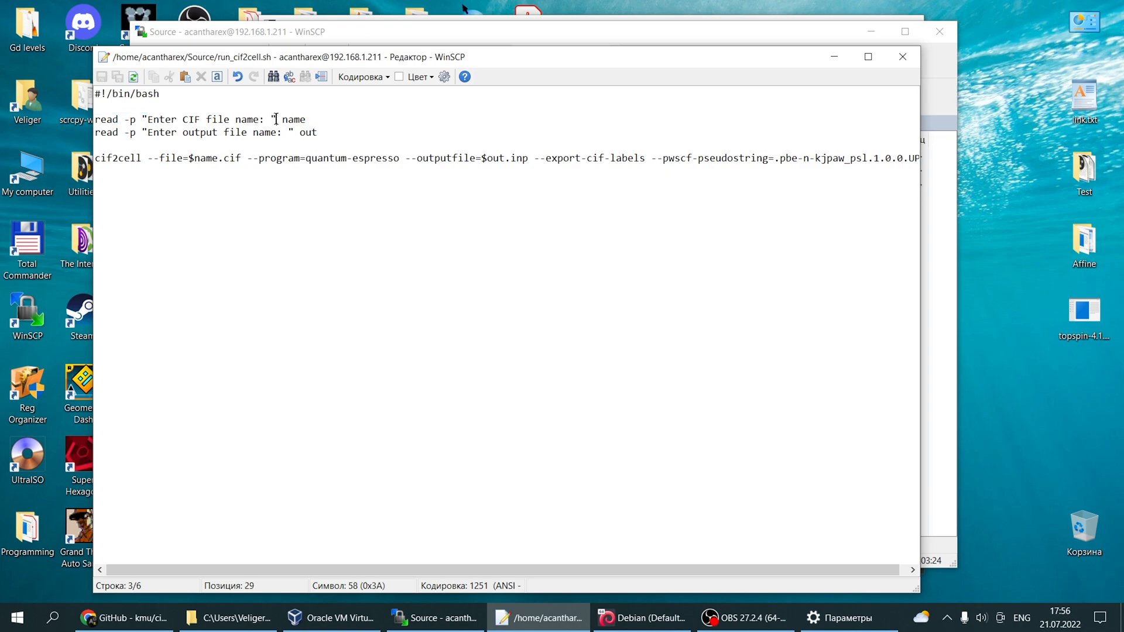
{"action": "left_click", "coordinate": [209, 158]}
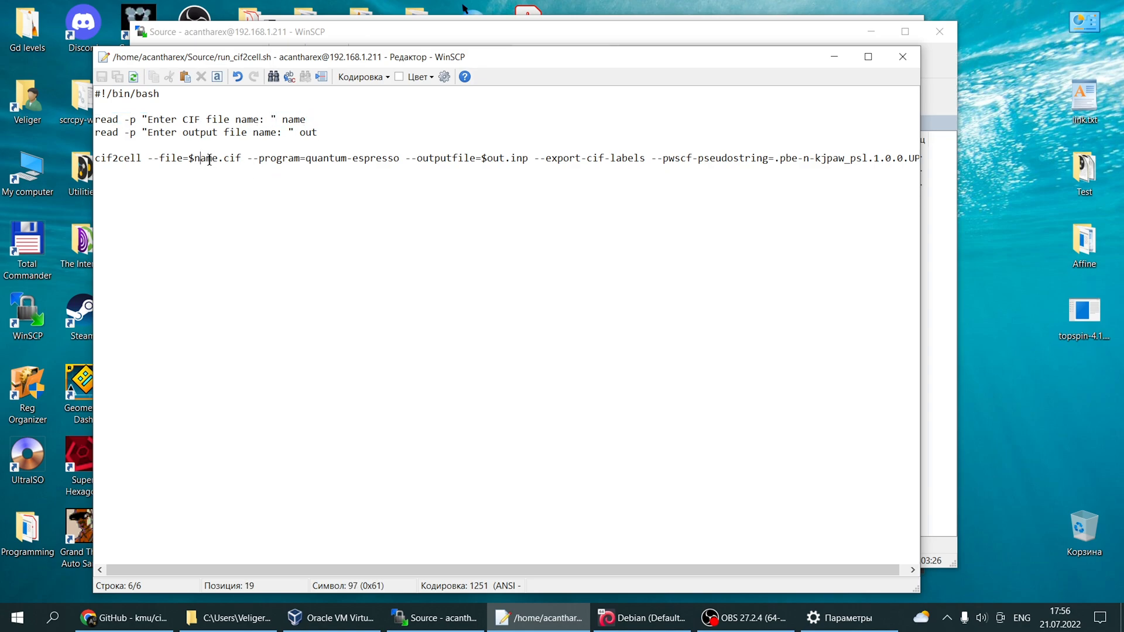
{"action": "double_click", "coordinate": [204, 157]}
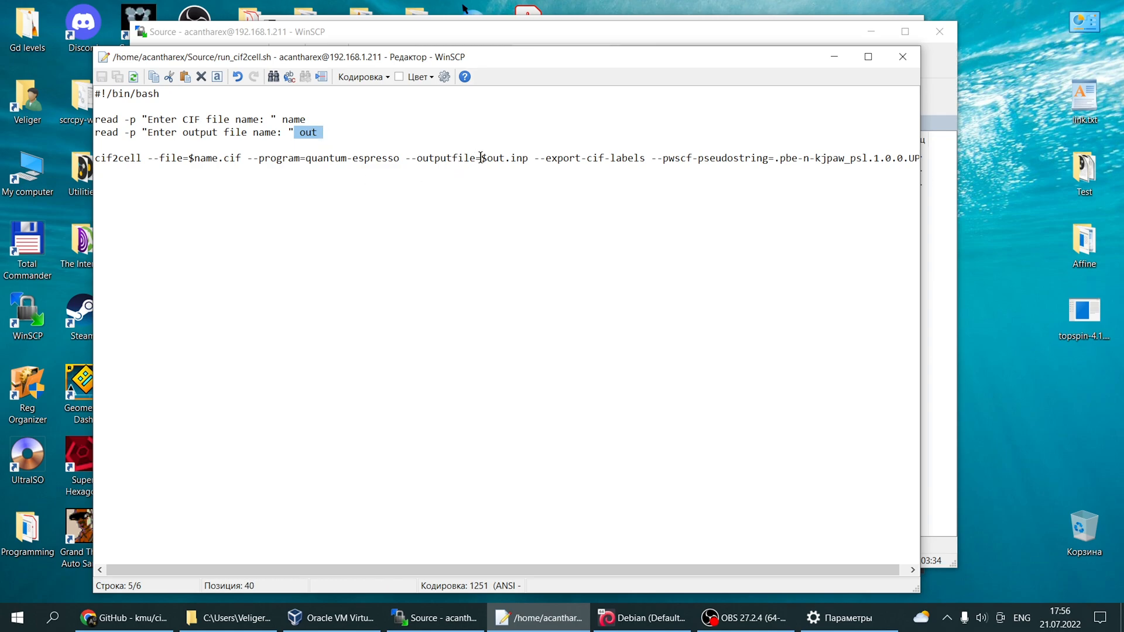
{"action": "double_click", "coordinate": [494, 157]}
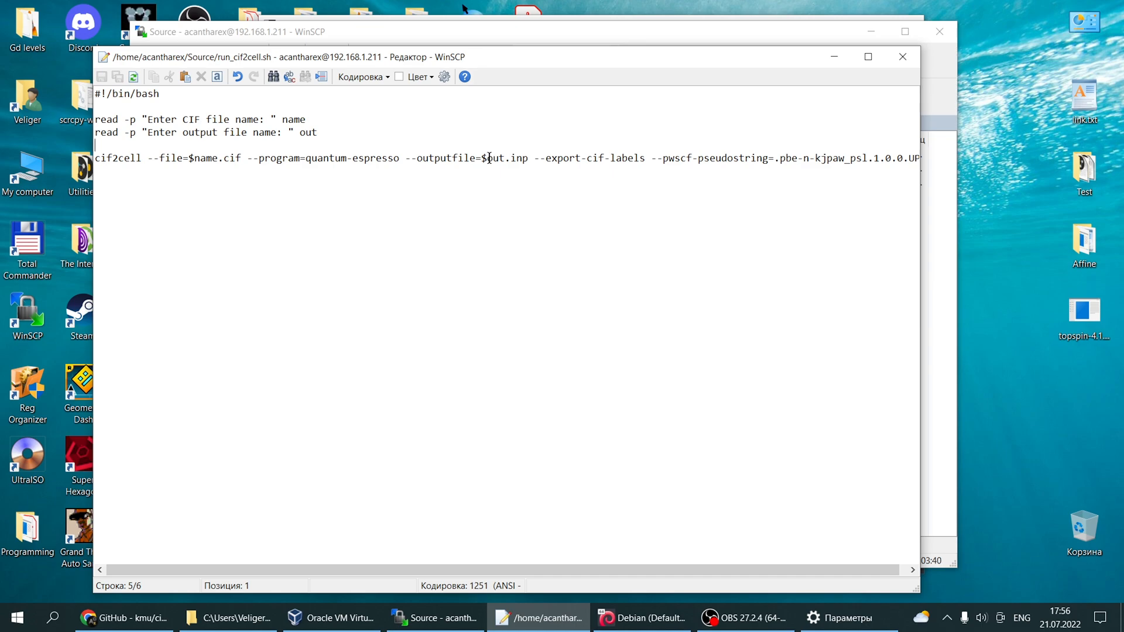
{"action": "double_click", "coordinate": [352, 159]}
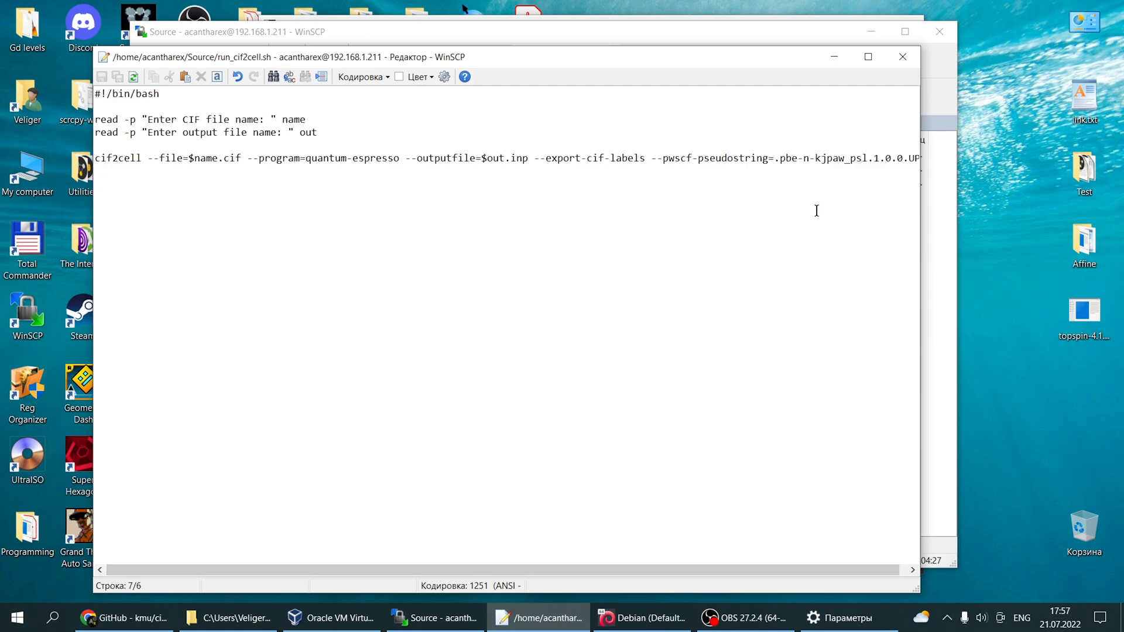
{"action": "mouse_move", "coordinate": [769, 219]}
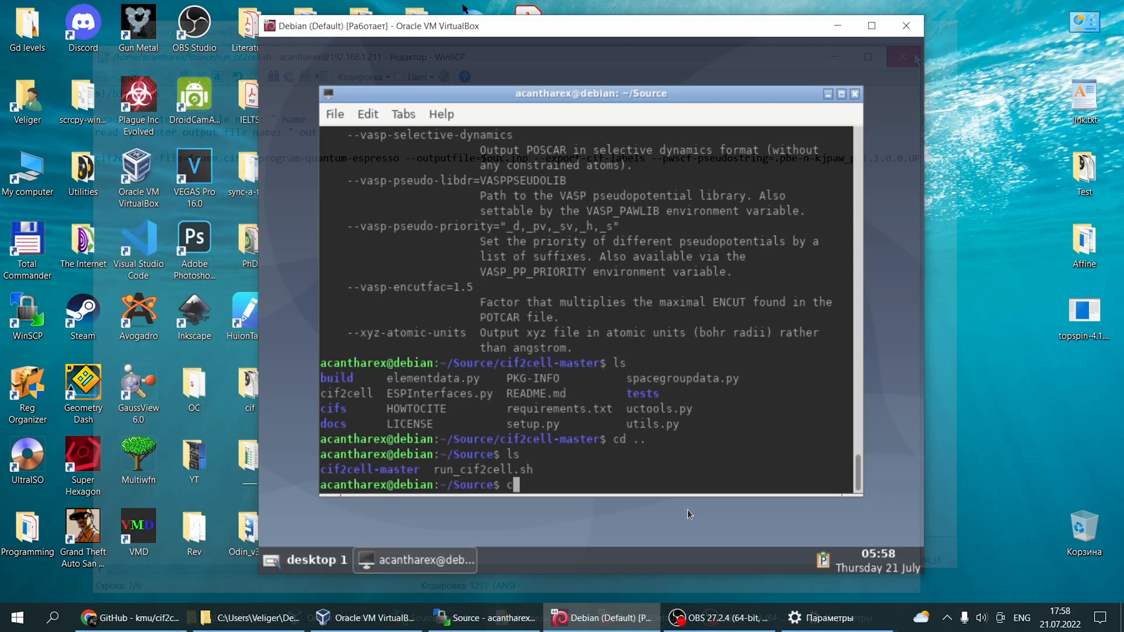
- Give run_cif2cell.sh full permissions with chmod 777
{"action": "type", "text": "hmod 777"}
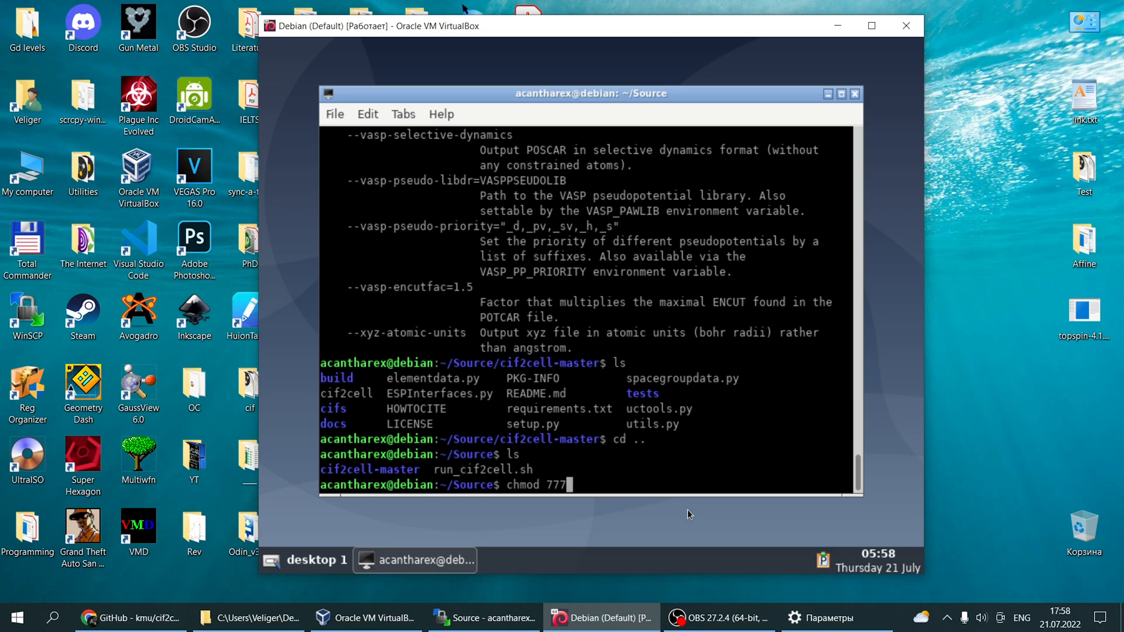
{"action": "type", "text": "r"}
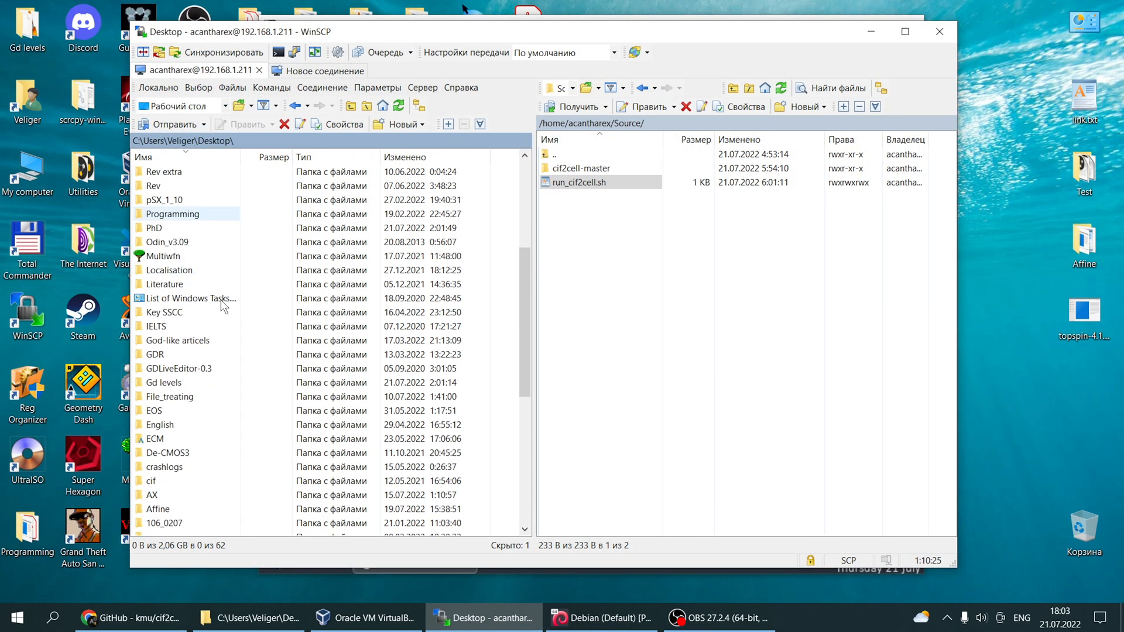
{"action": "scroll", "scroll_direction": "down", "scroll_amount": 3}
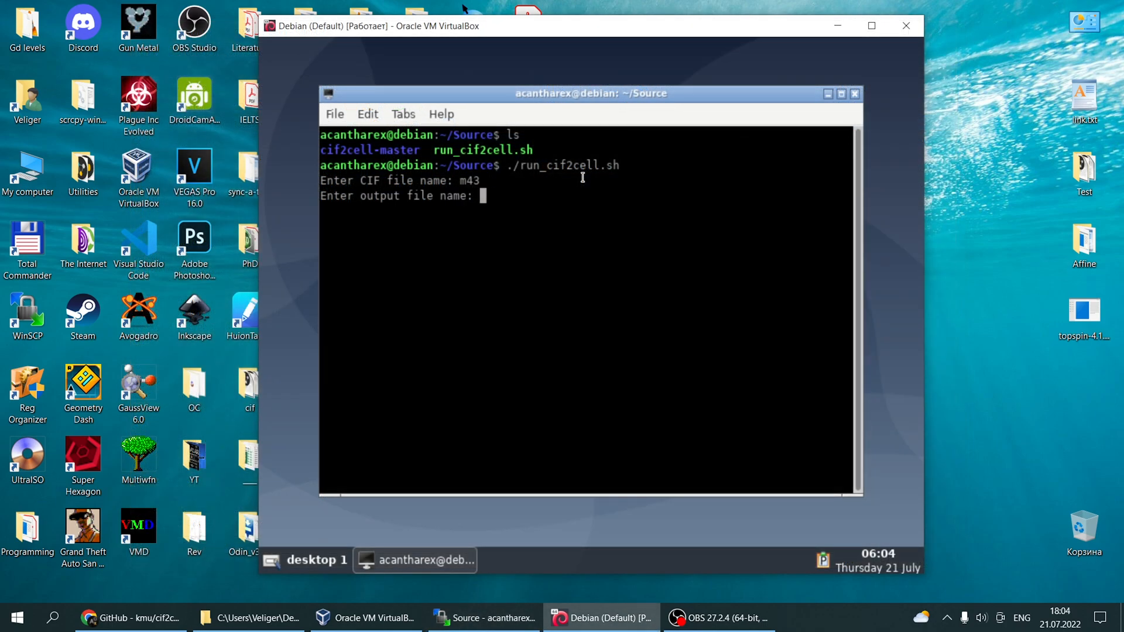
- Run the script on m43 with output m43_out, hitting the missing space group error
{"action": "type", "text": "m"}
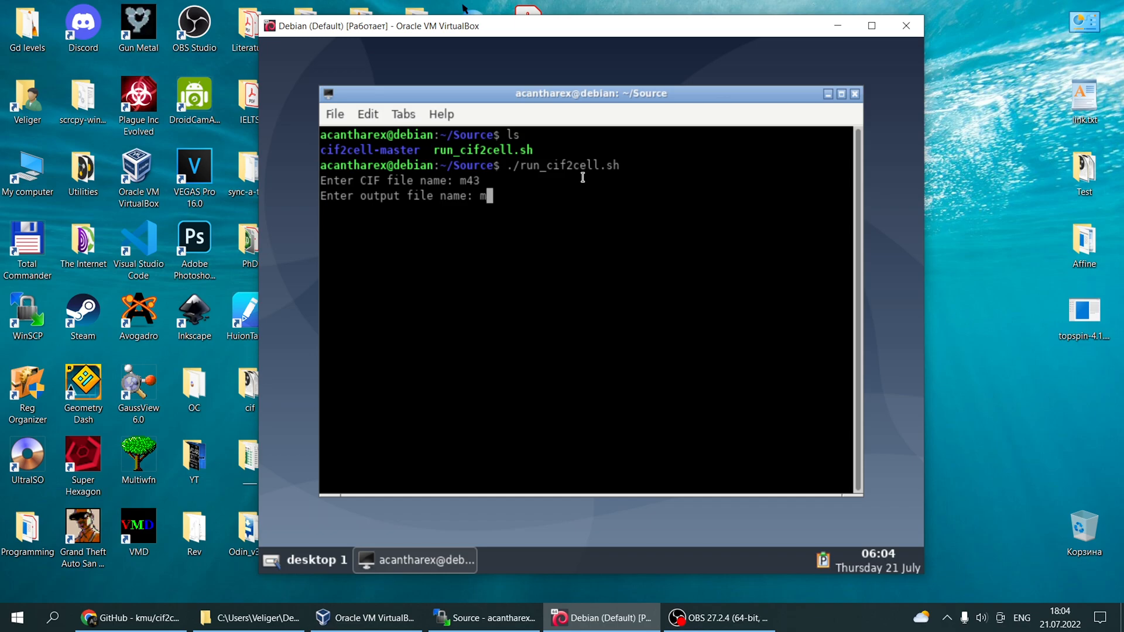
{"action": "type", "text": "43"}
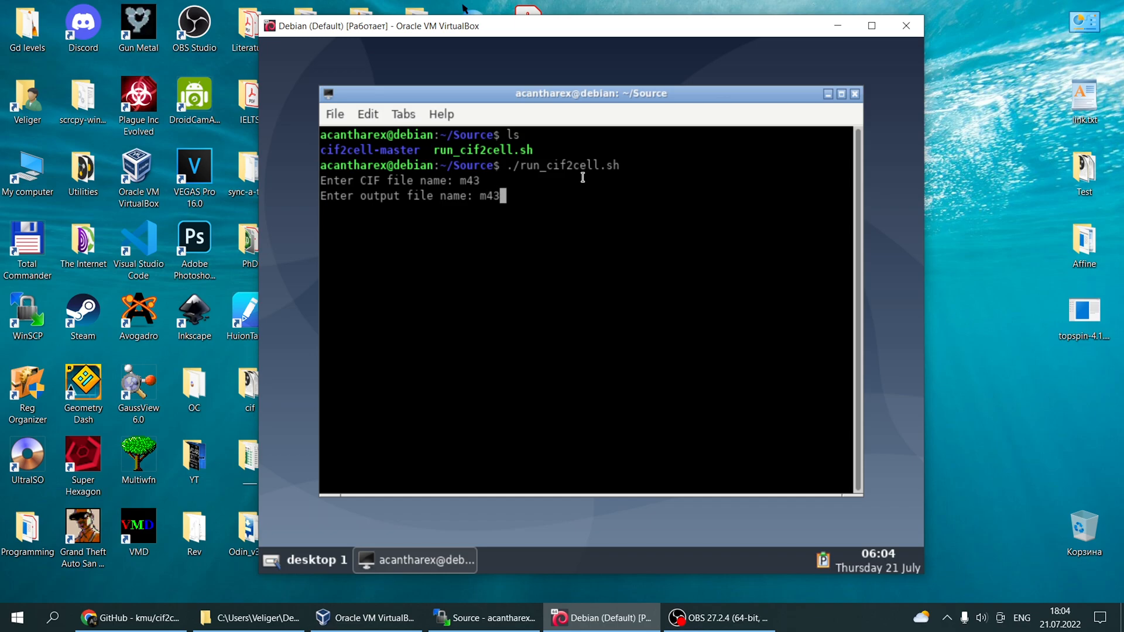
{"action": "type", "text": "_out"}
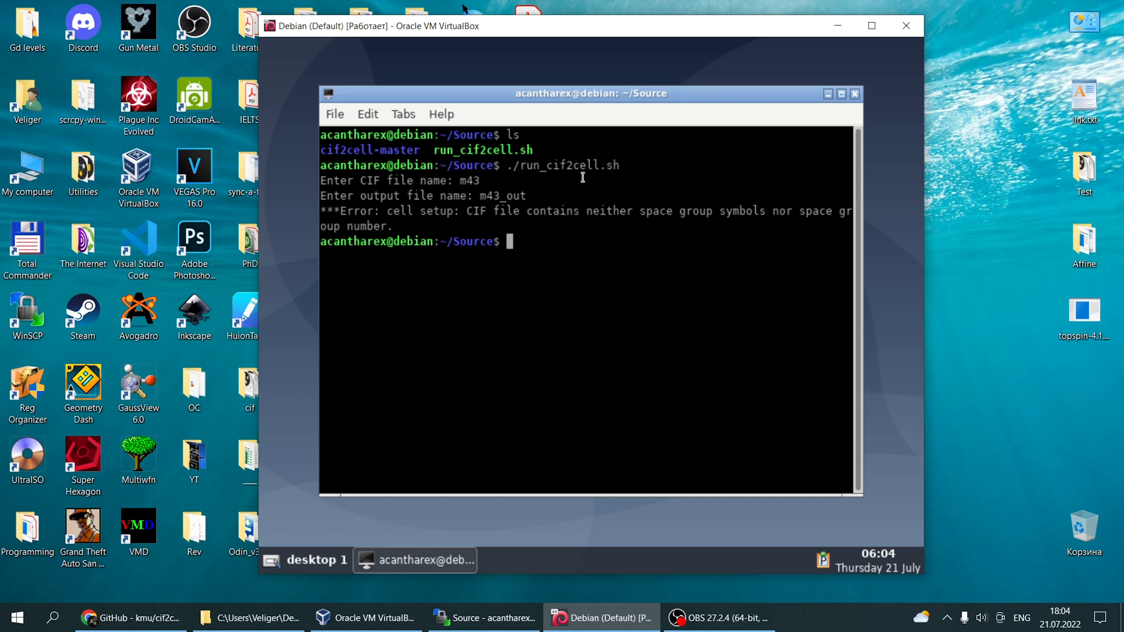
- In Mercury, resave the structure as m43_fixed.cif
{"action": "left_click", "coordinate": [818, 617]}
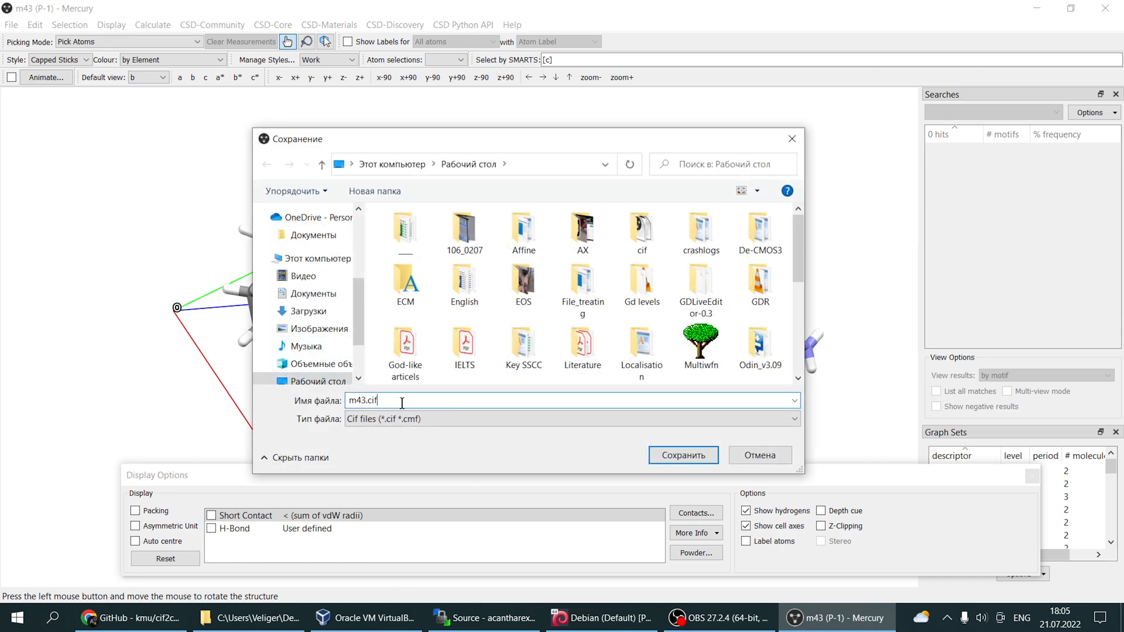
{"action": "type", "text": "_fixed"}
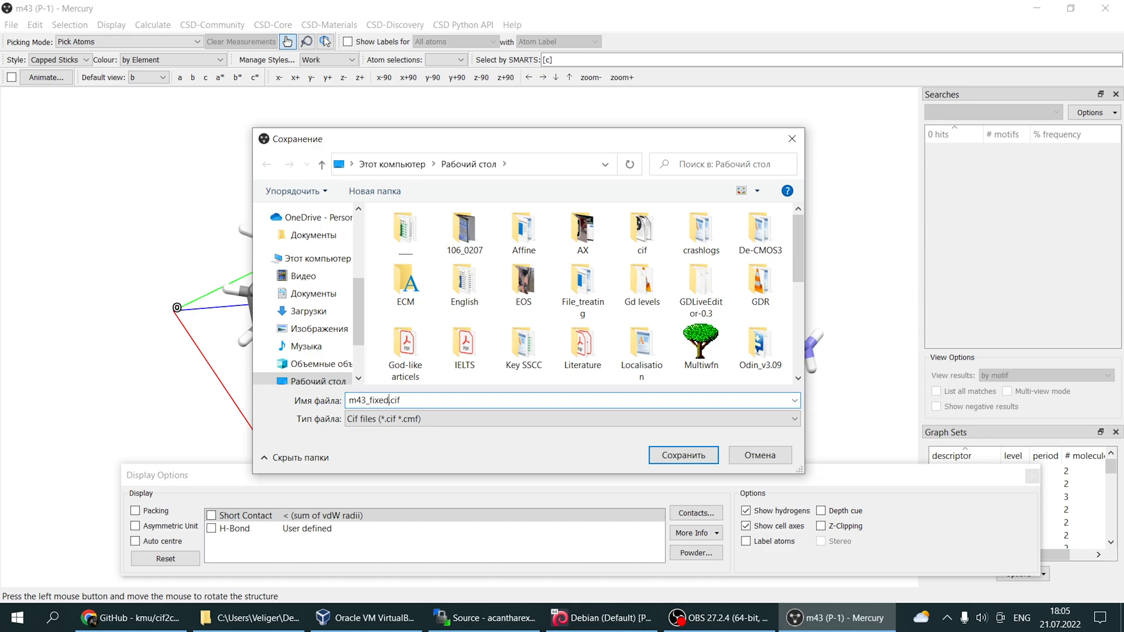
{"action": "left_click", "coordinate": [681, 455]}
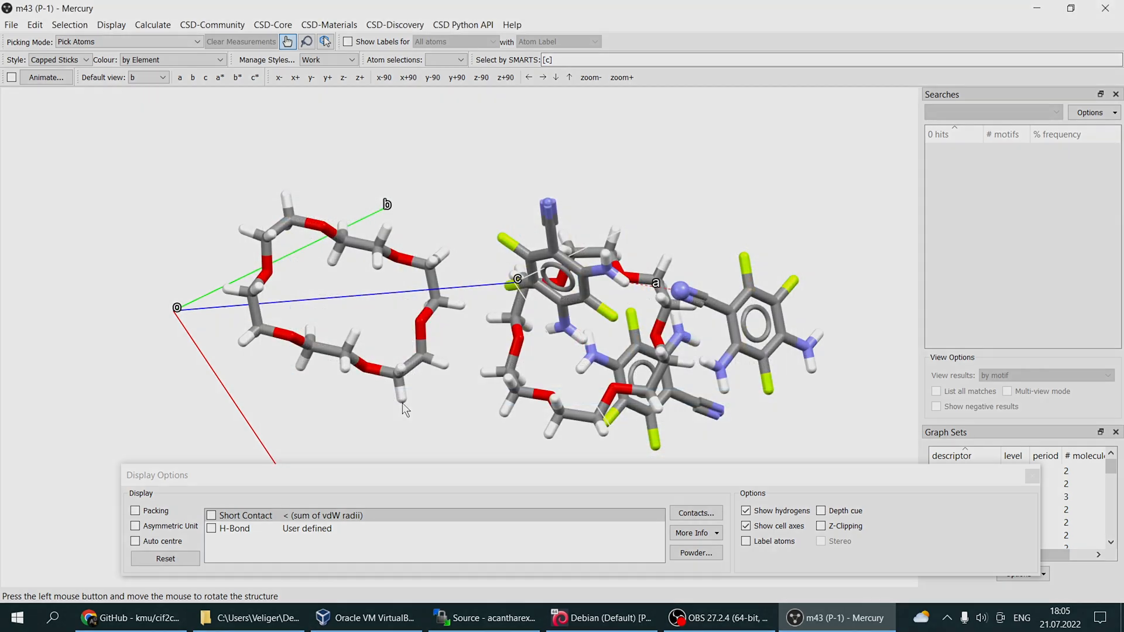
{"action": "right_click", "coordinate": [527, 172]}
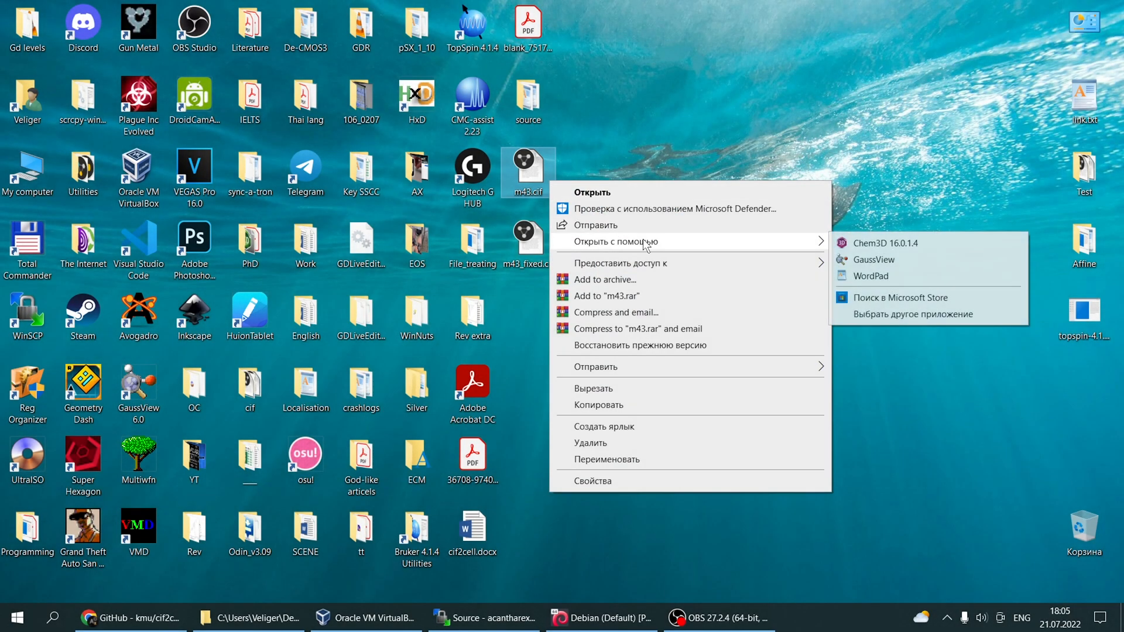
- Open m43_fixed.cif in WordPad, check the P -1 symmetry lines, then return to the terminal
{"action": "left_click", "coordinate": [871, 275]}
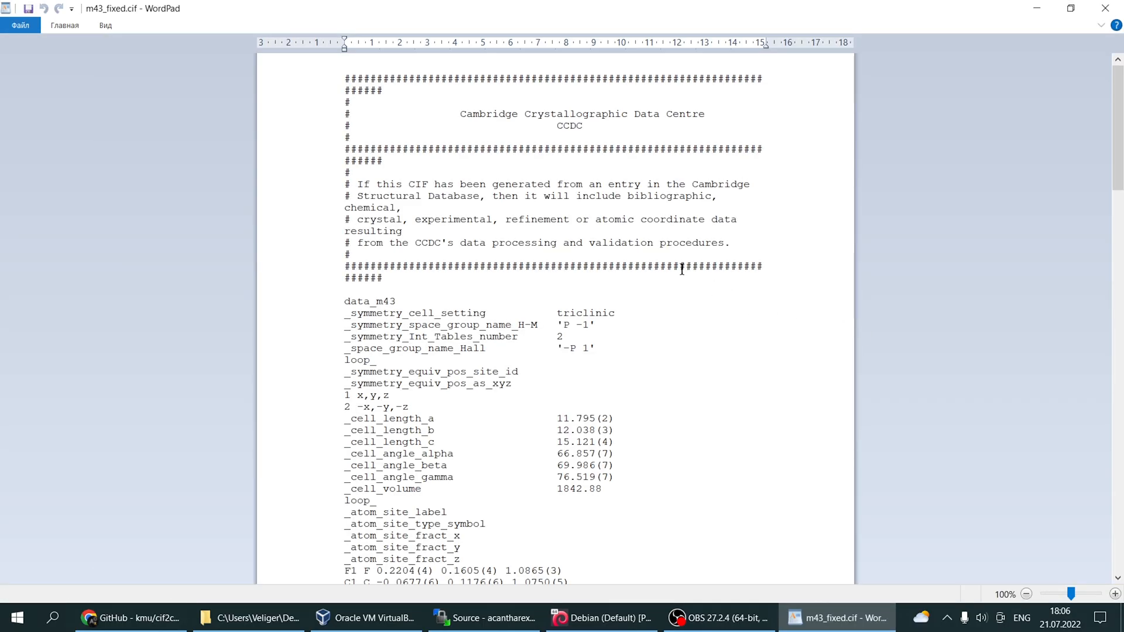
{"action": "scroll", "scroll_direction": "down", "scroll_amount": 3}
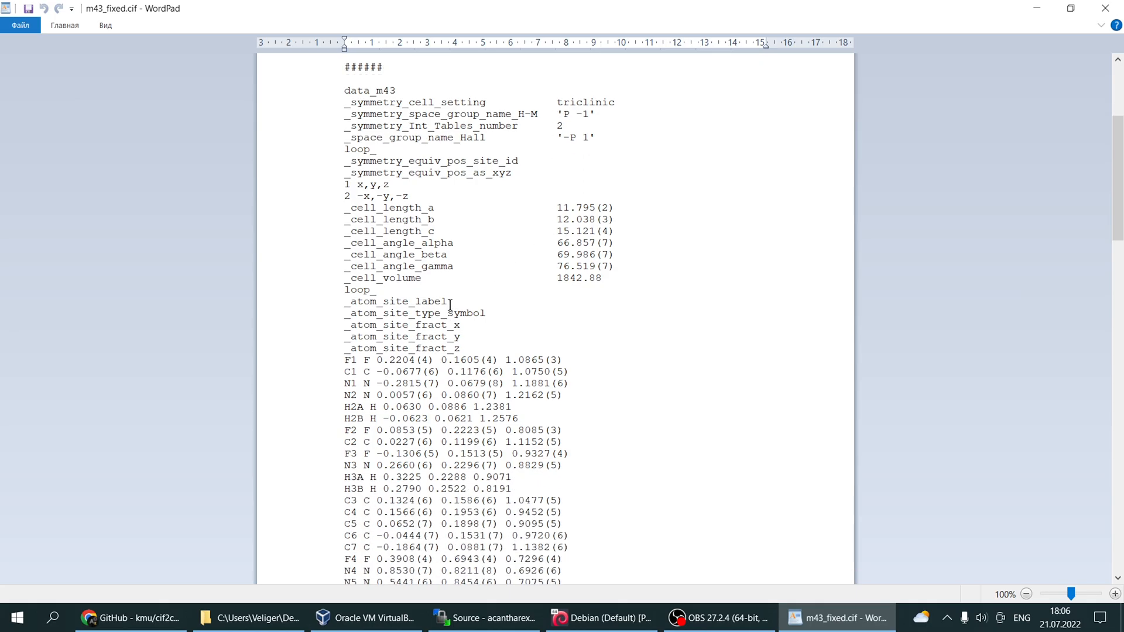
{"action": "left_click", "coordinate": [600, 617]}
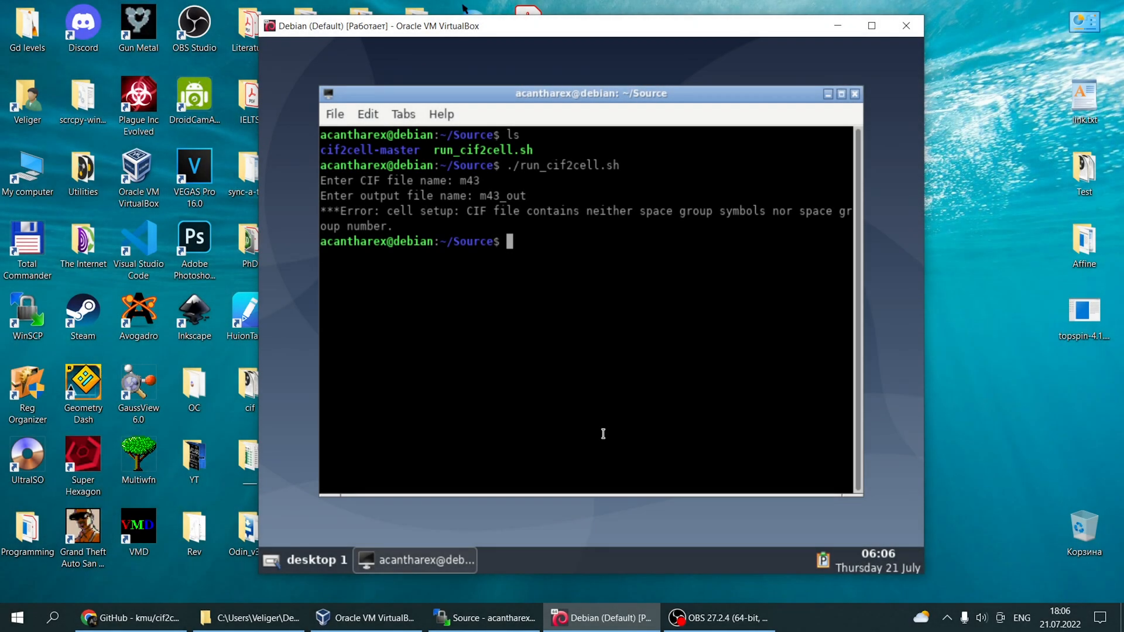
- Rerun ./run_cif2cell.sh with m43_fixed as the CIF and m43_out as output
{"action": "type", "text": "./run_cif2cell.sh"}
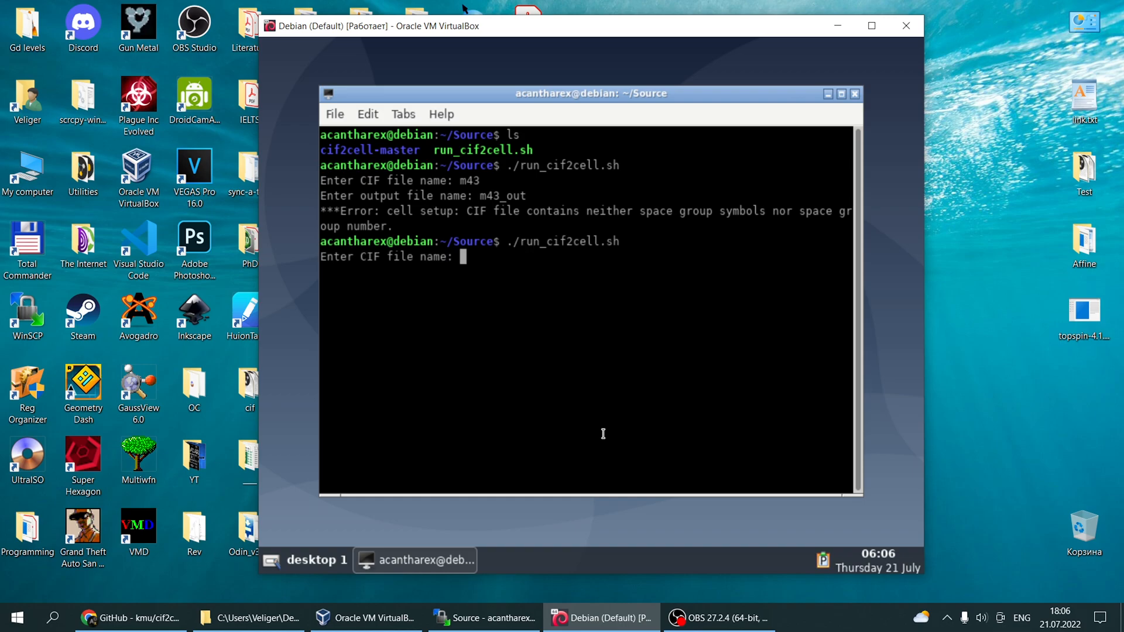
{"action": "type", "text": "m43"}
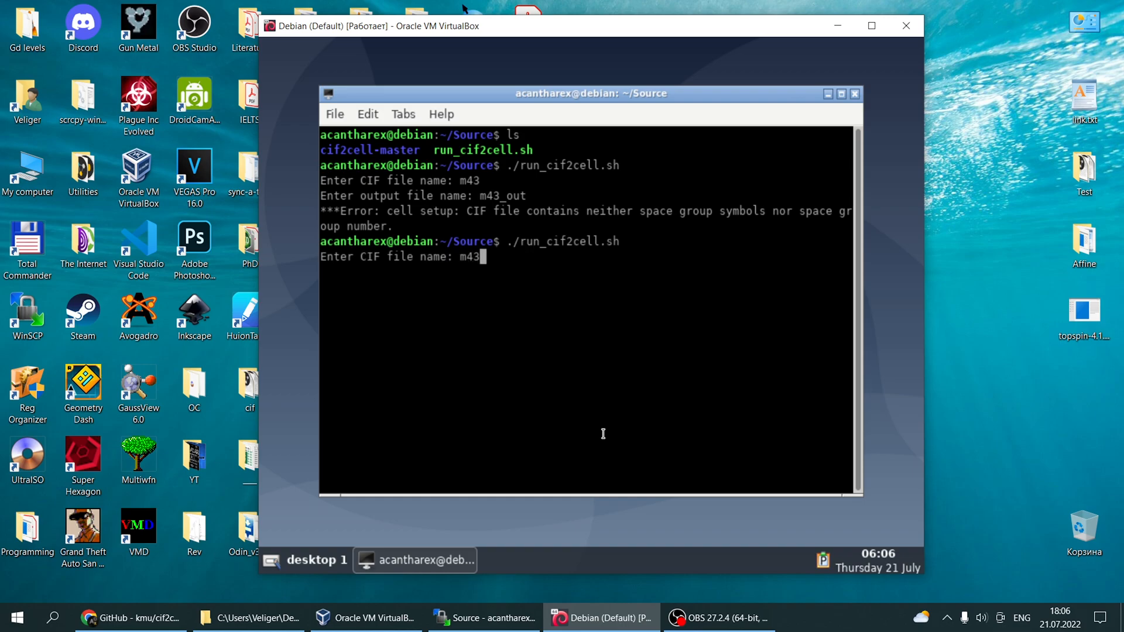
{"action": "type", "text": "_fixed"}
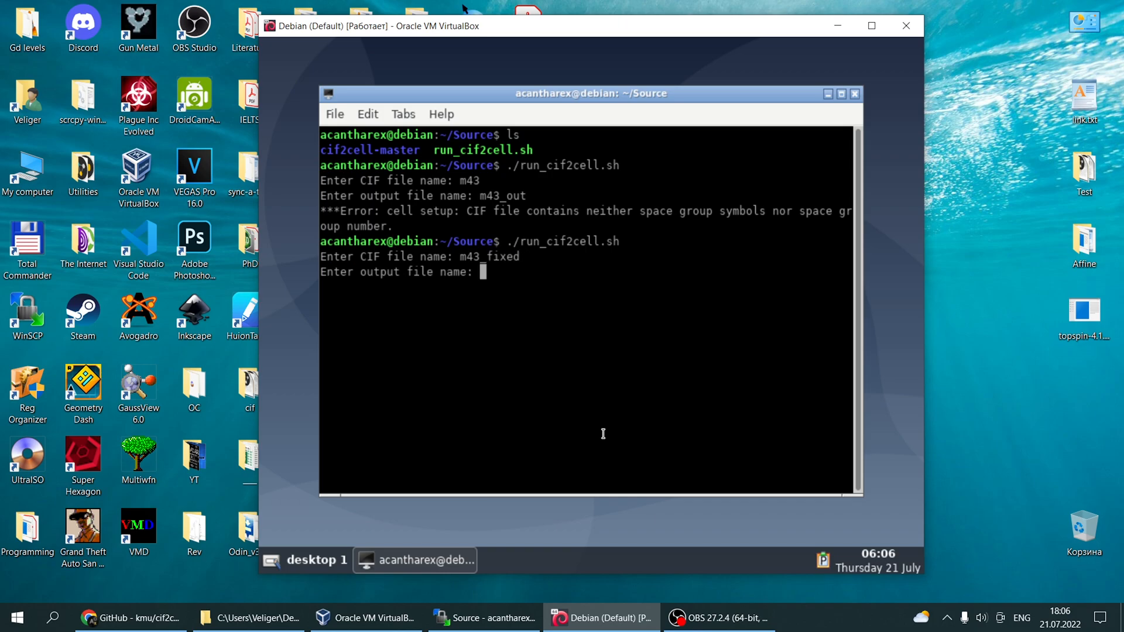
{"action": "type", "text": "m4"}
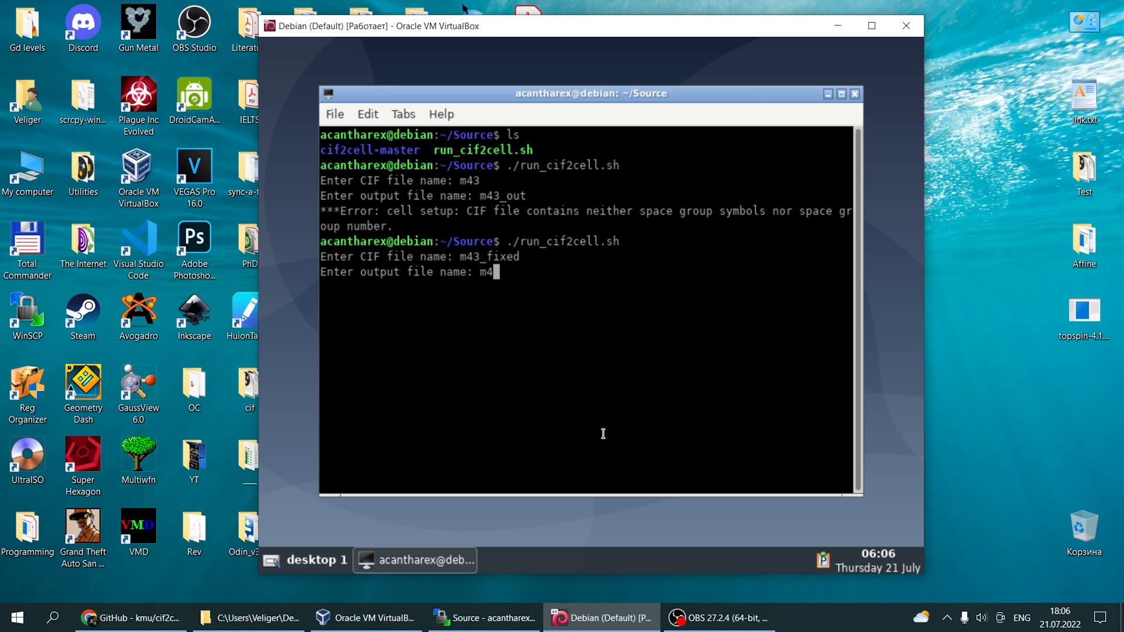
{"action": "type", "text": "3+"}
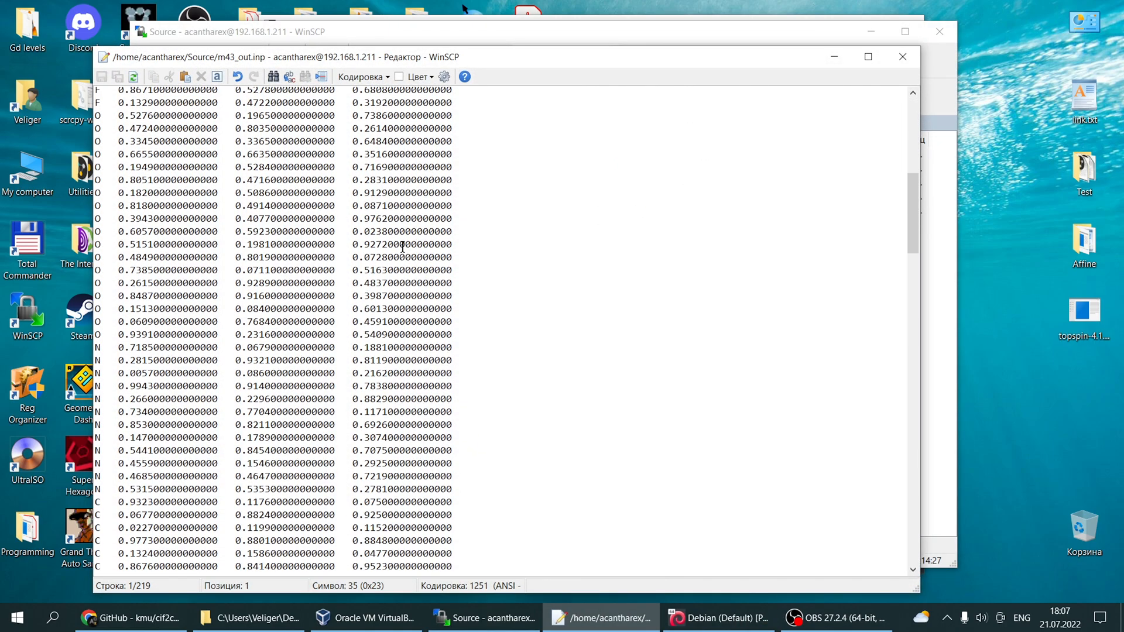
- Scroll through m43_out.inp's SYSTEM block, species and positions, then return to the top
{"action": "scroll", "scroll_direction": "down", "scroll_amount": 3}
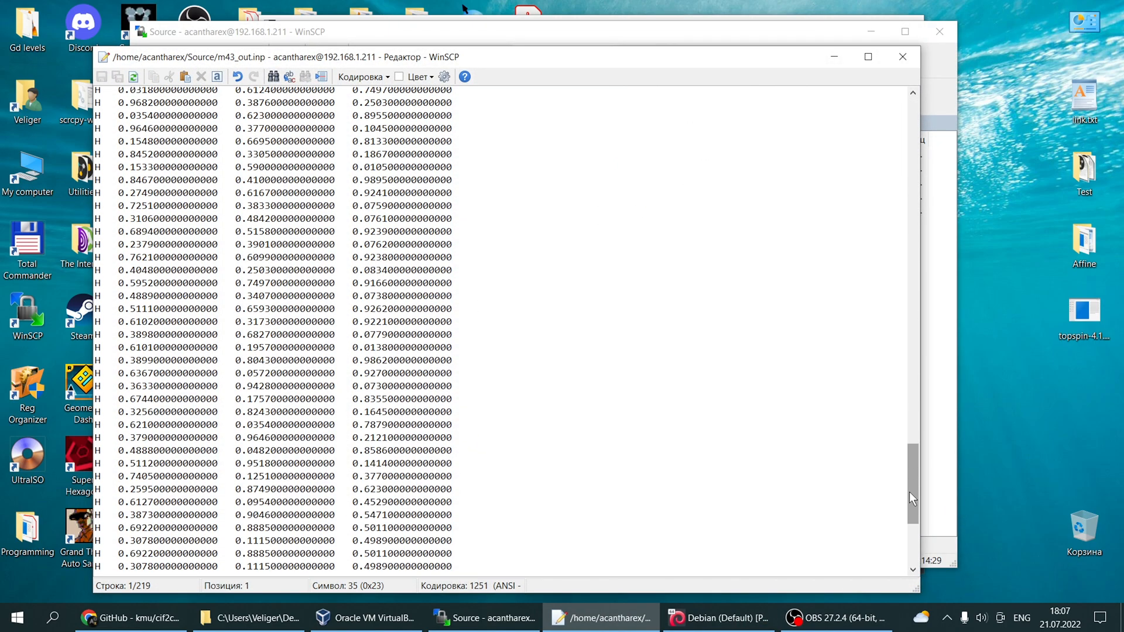
{"action": "scroll", "scroll_direction": "up", "scroll_amount": 3}
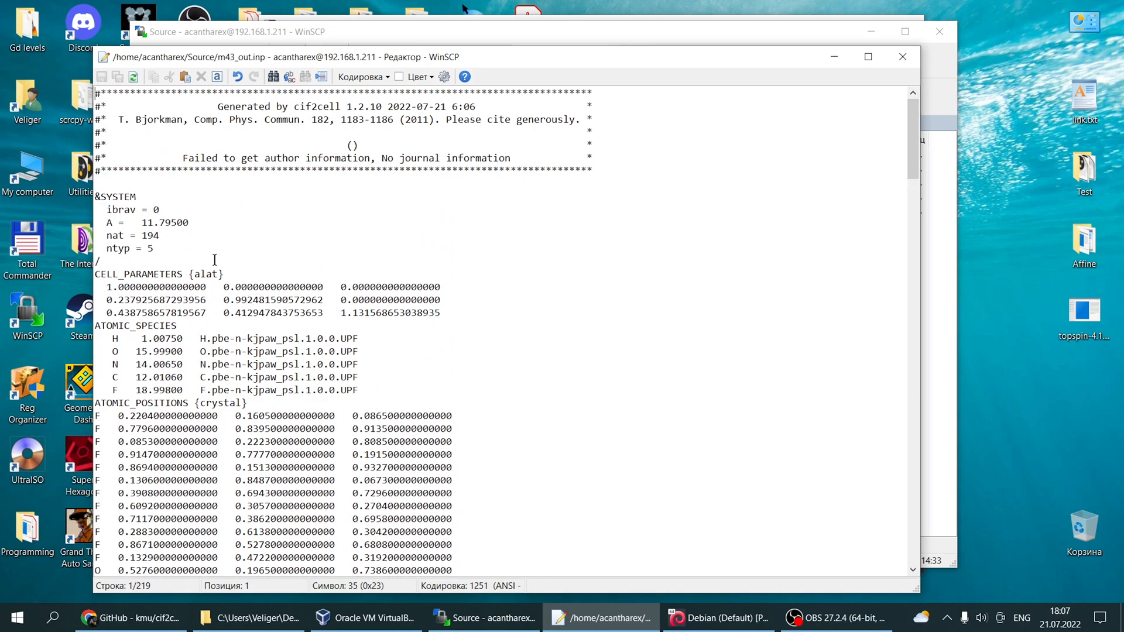
{"action": "mouse_move", "coordinate": [361, 240]}
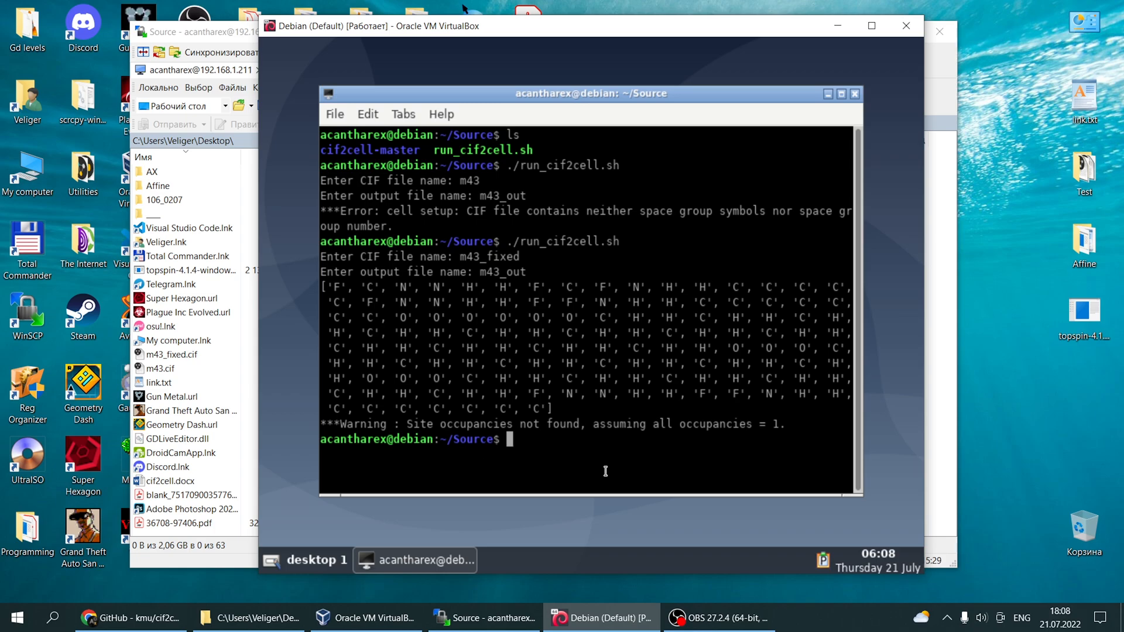
- Begin typing a new 'cif2cell' command at the Debian bash prompt
{"action": "type", "text": "ci"}
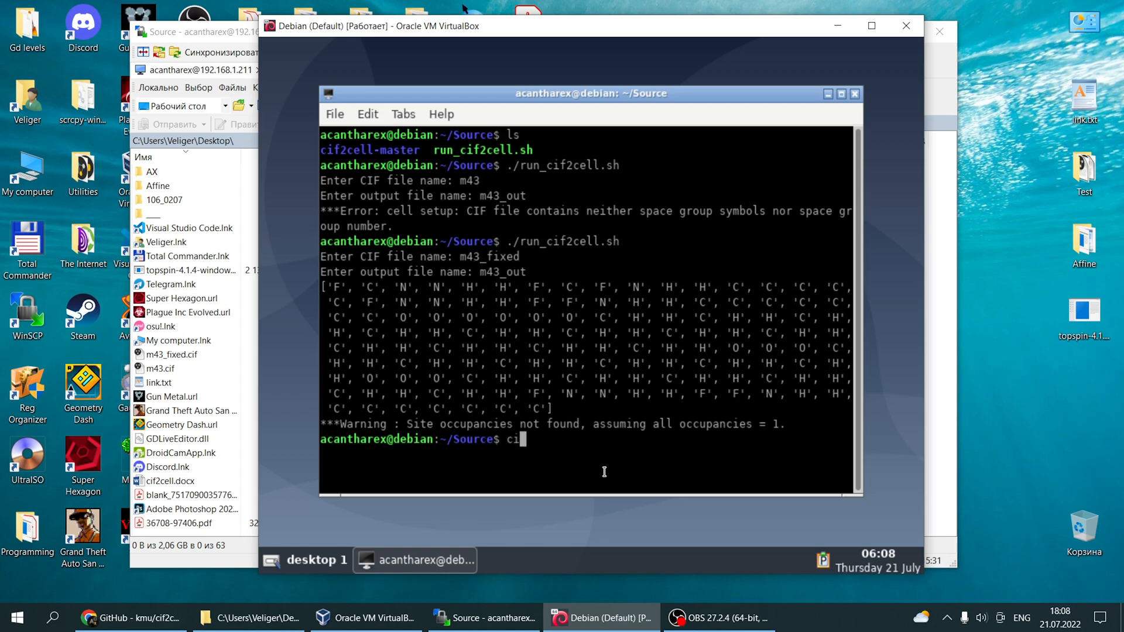
{"action": "type", "text": "f2"}
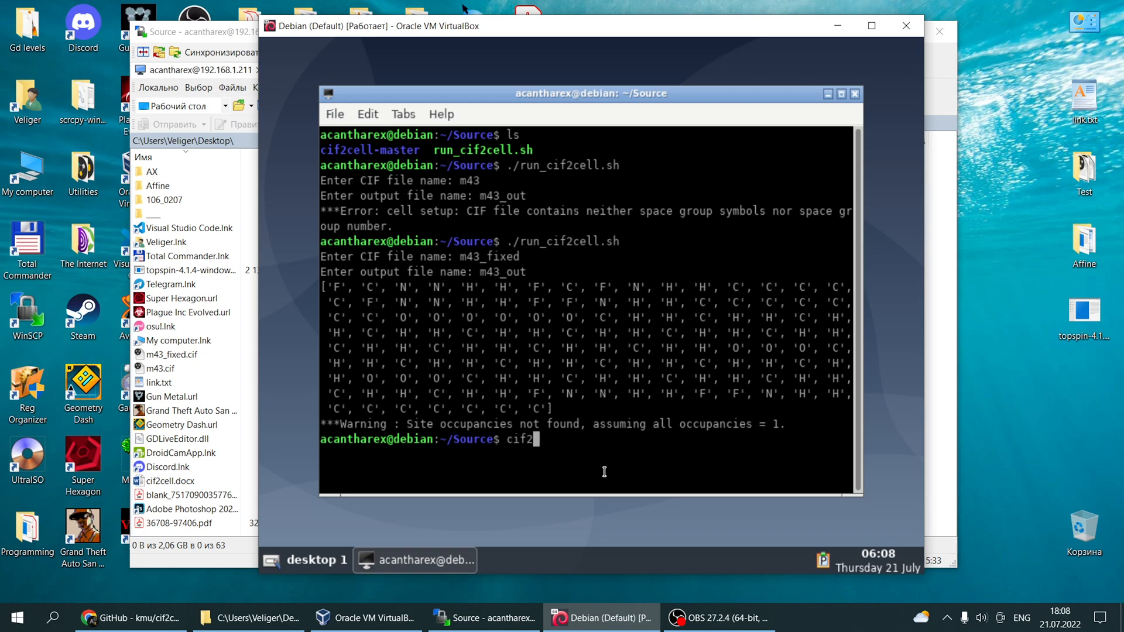